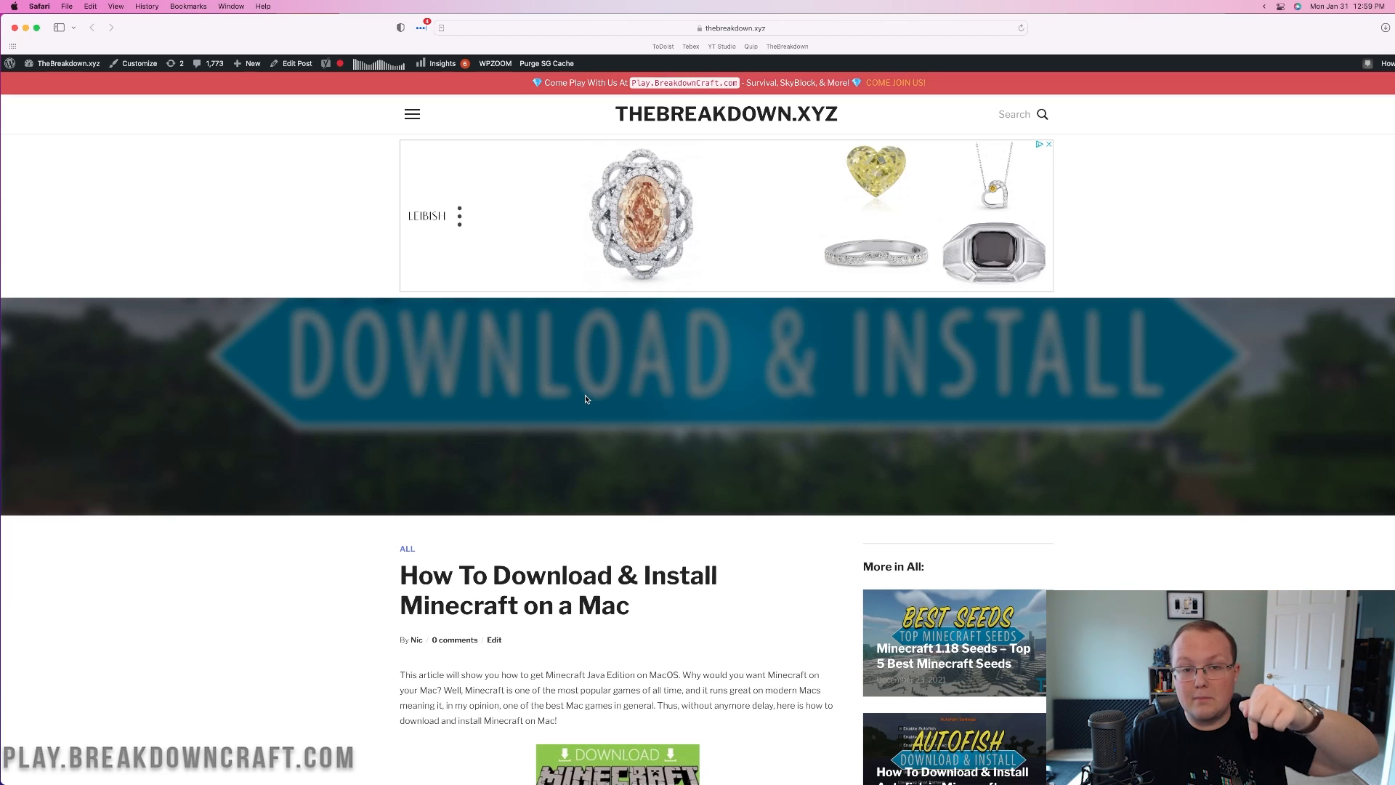
# Download the macOS Minecraft launcher and allow minecraft.net to download files
pyautogui.scroll(-3)
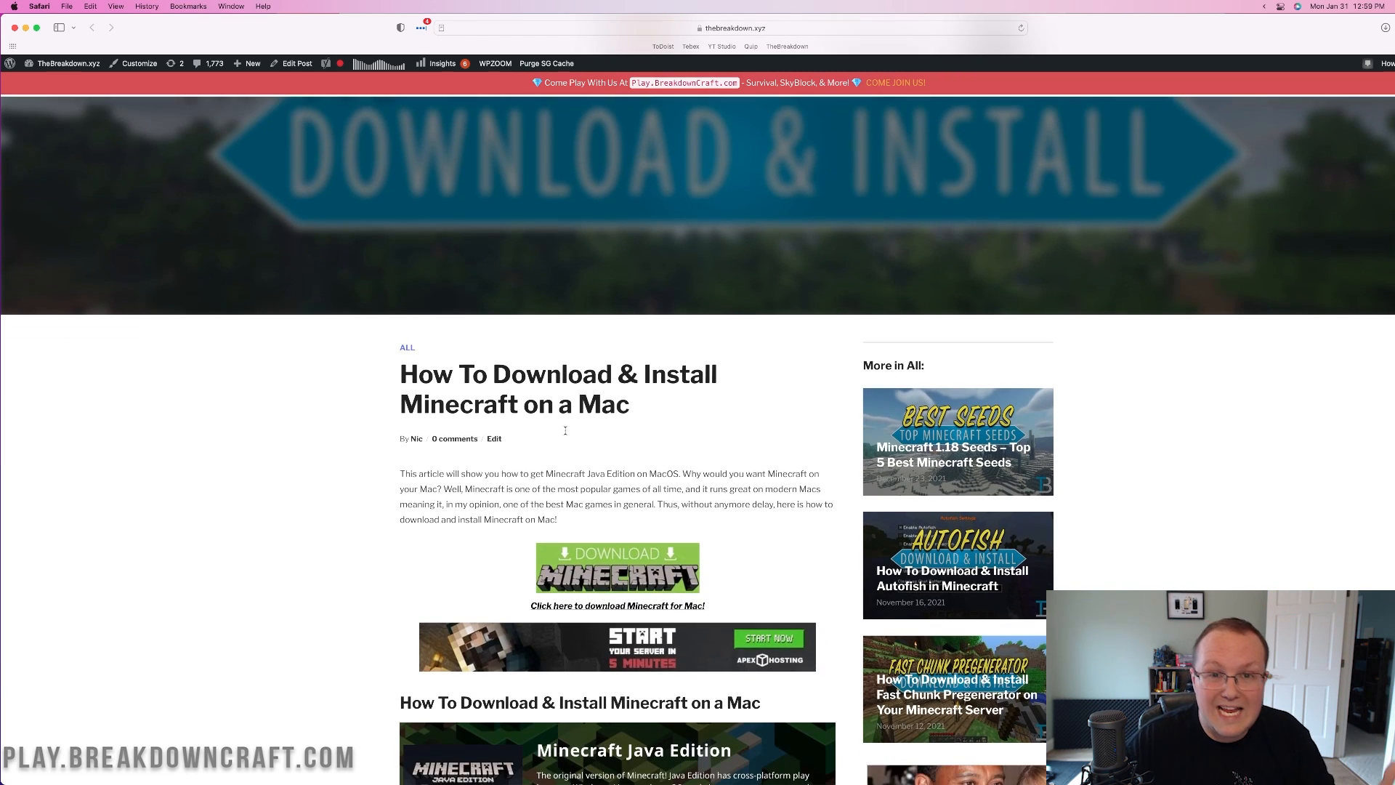
pyautogui.scroll(-3)
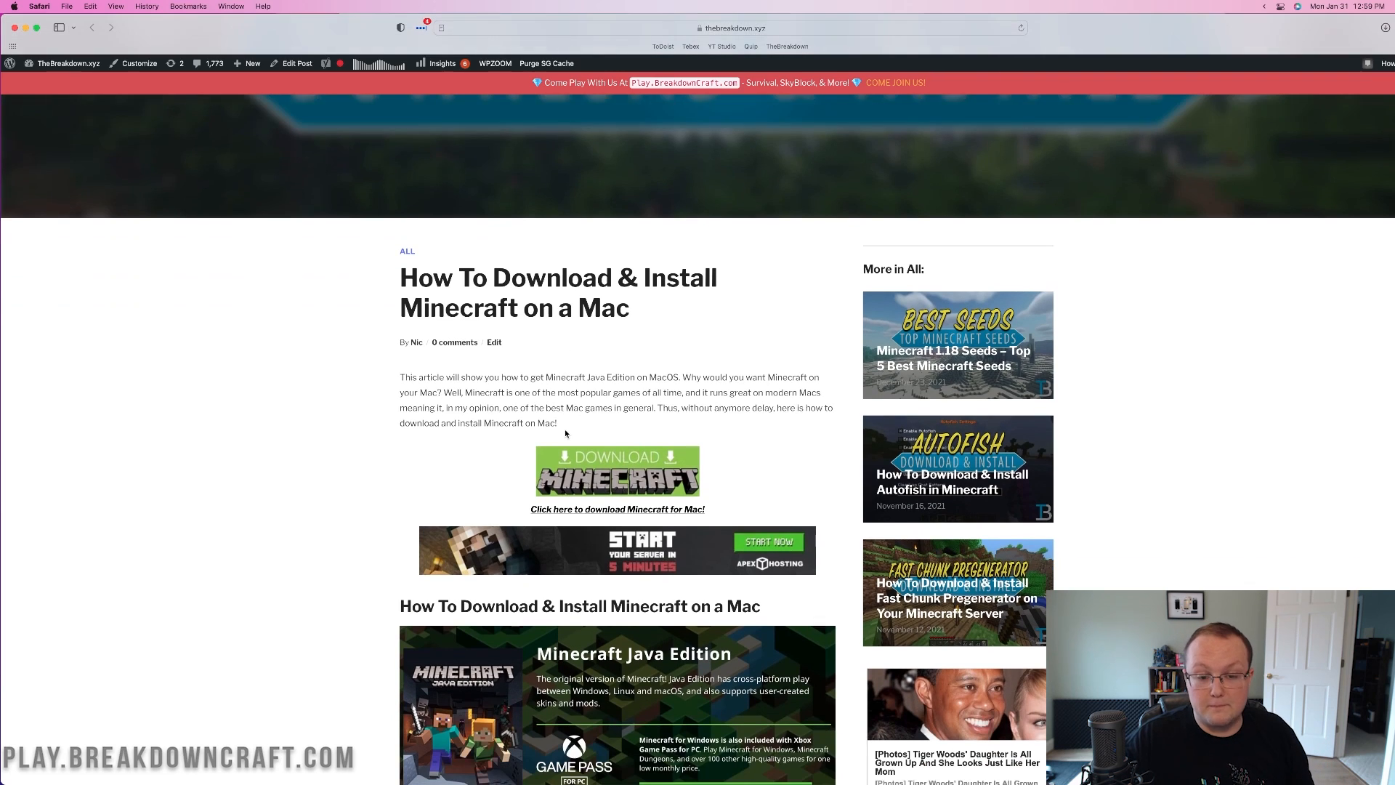
pyautogui.scroll(-3)
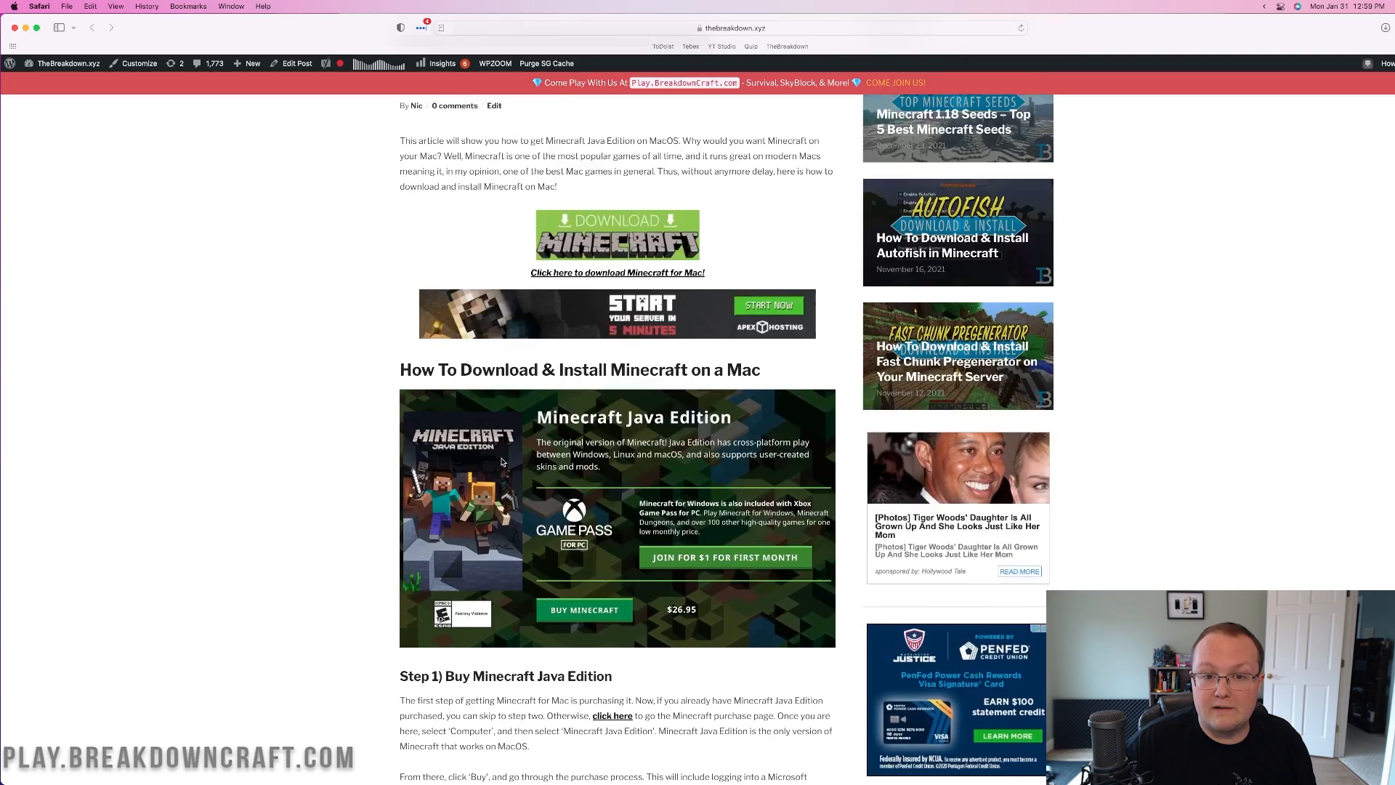
pyautogui.scroll(3)
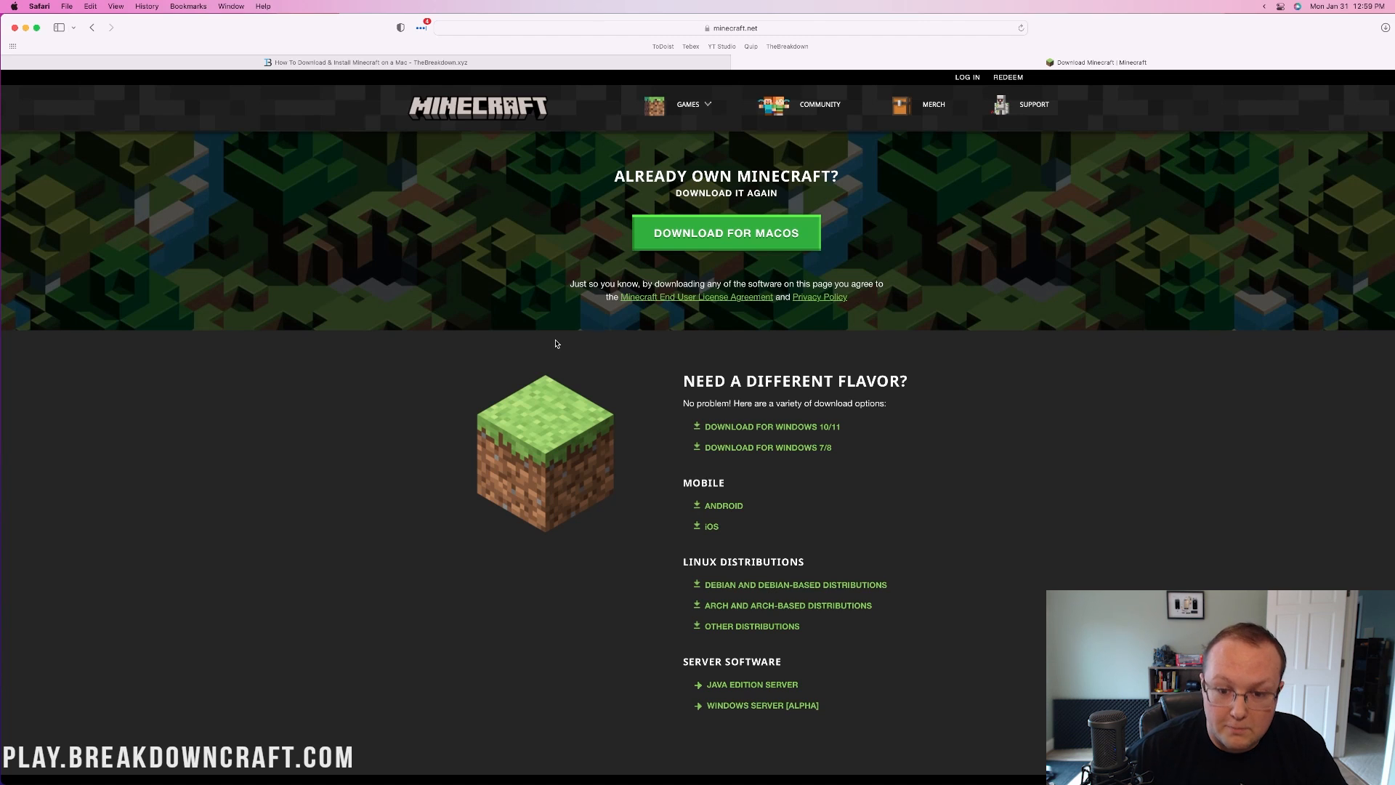
pyautogui.moveTo(634, 255)
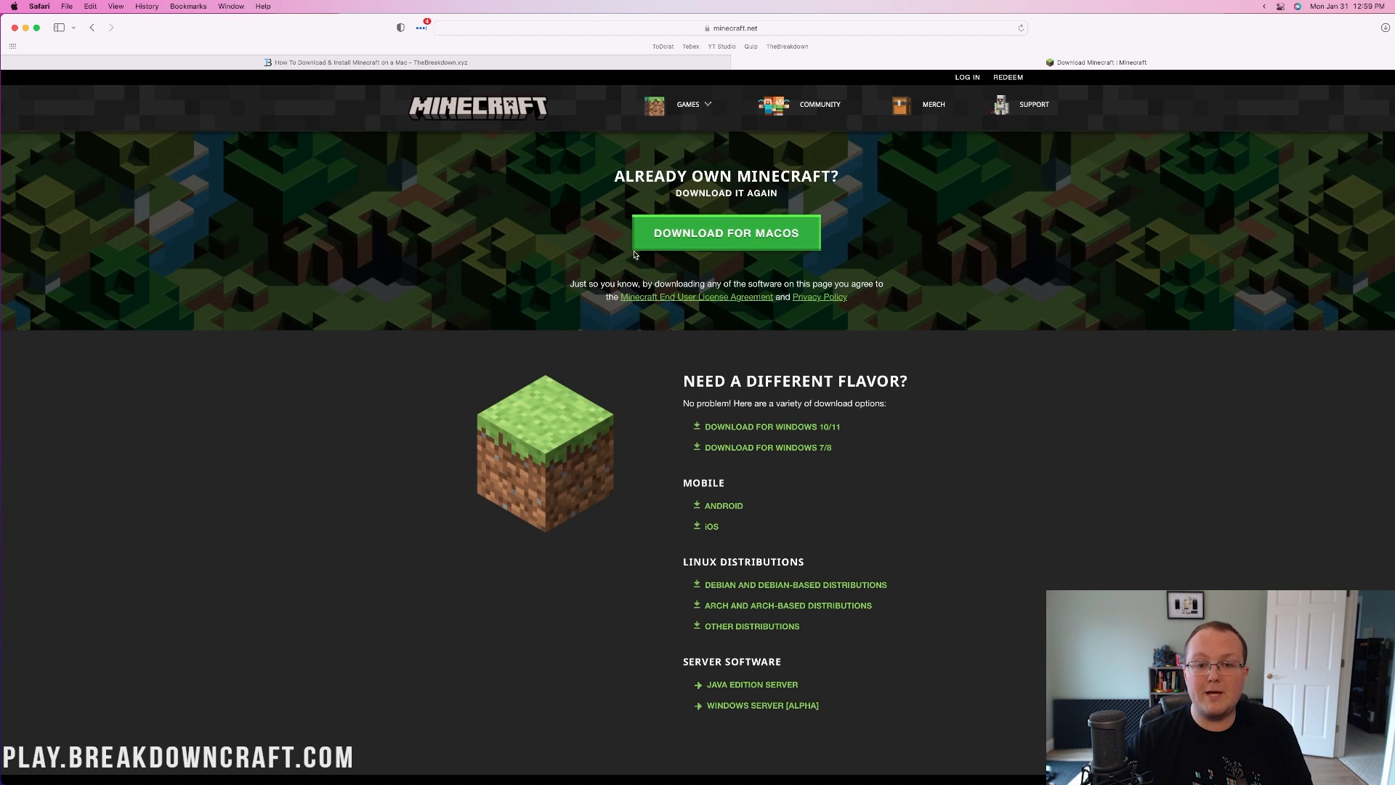
pyautogui.click(724, 233)
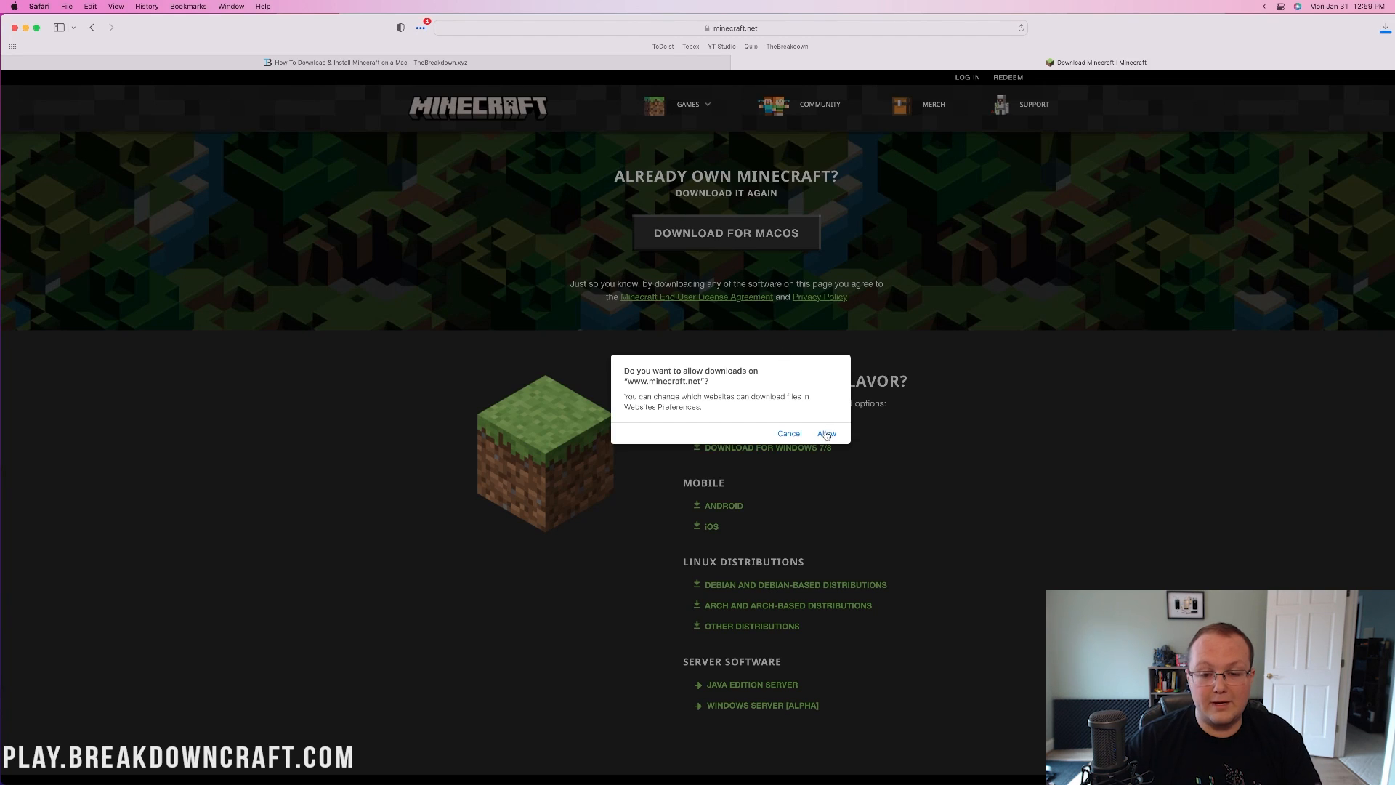
pyautogui.click(825, 434)
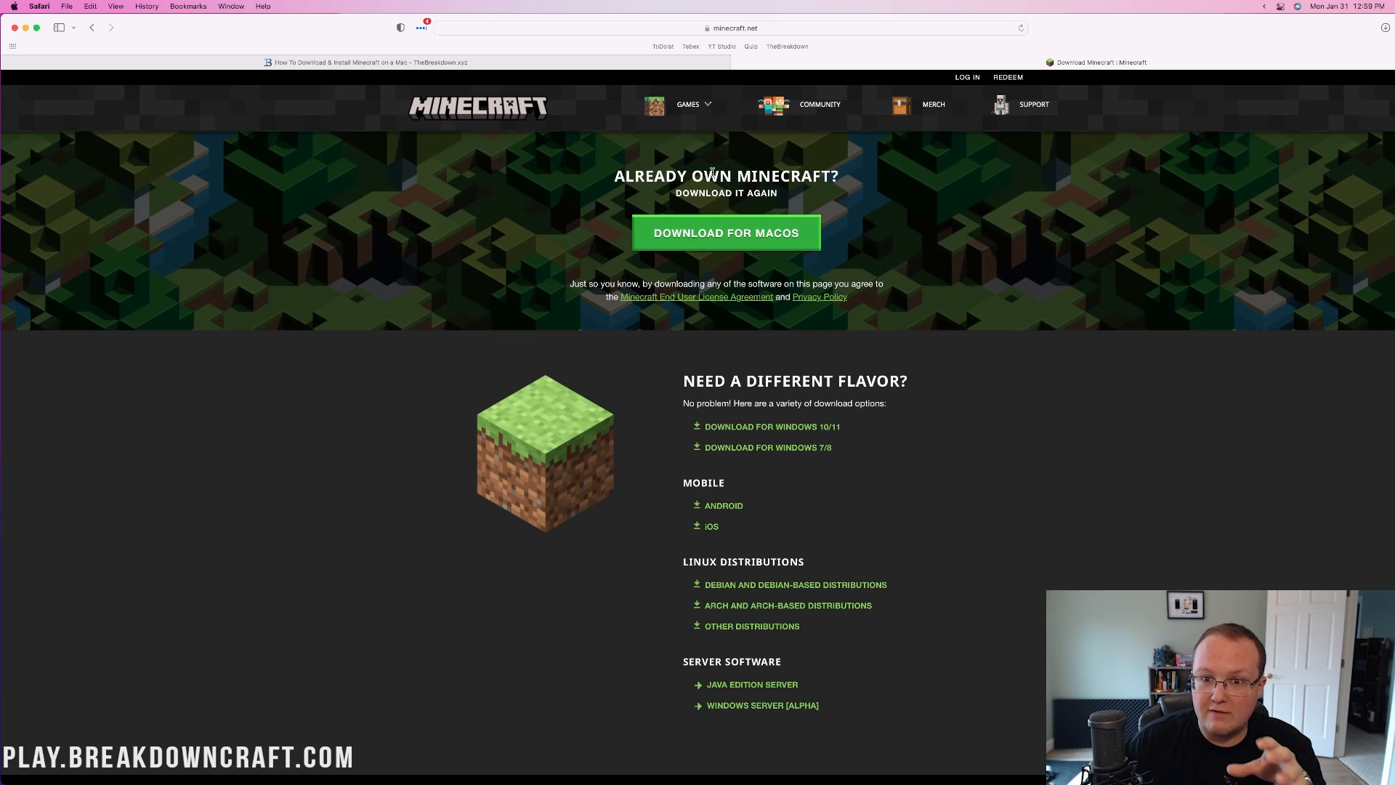
pyautogui.moveTo(683, 158)
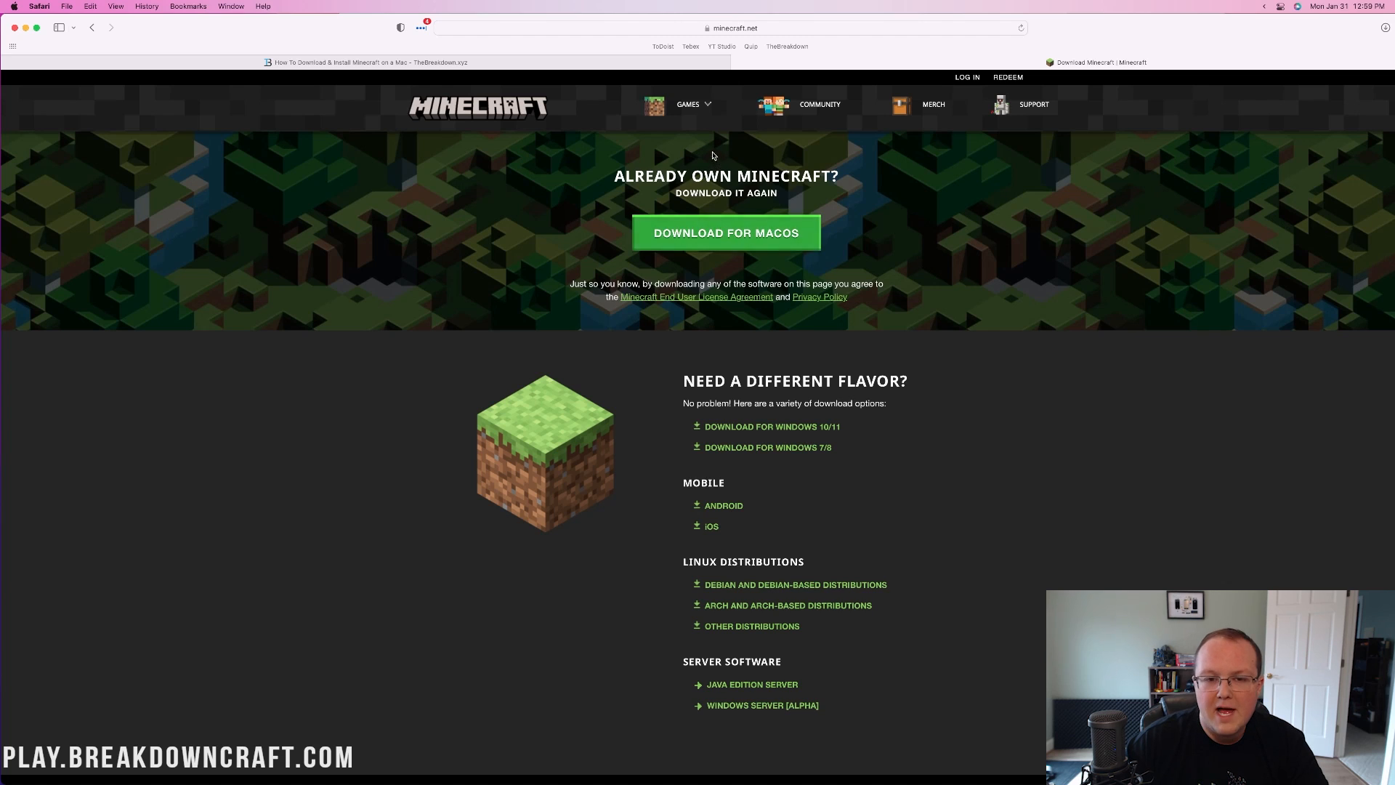
# View the Java Edition purchase page via Get Minecraft > Computer, then close Safari
pyautogui.click(688, 104)
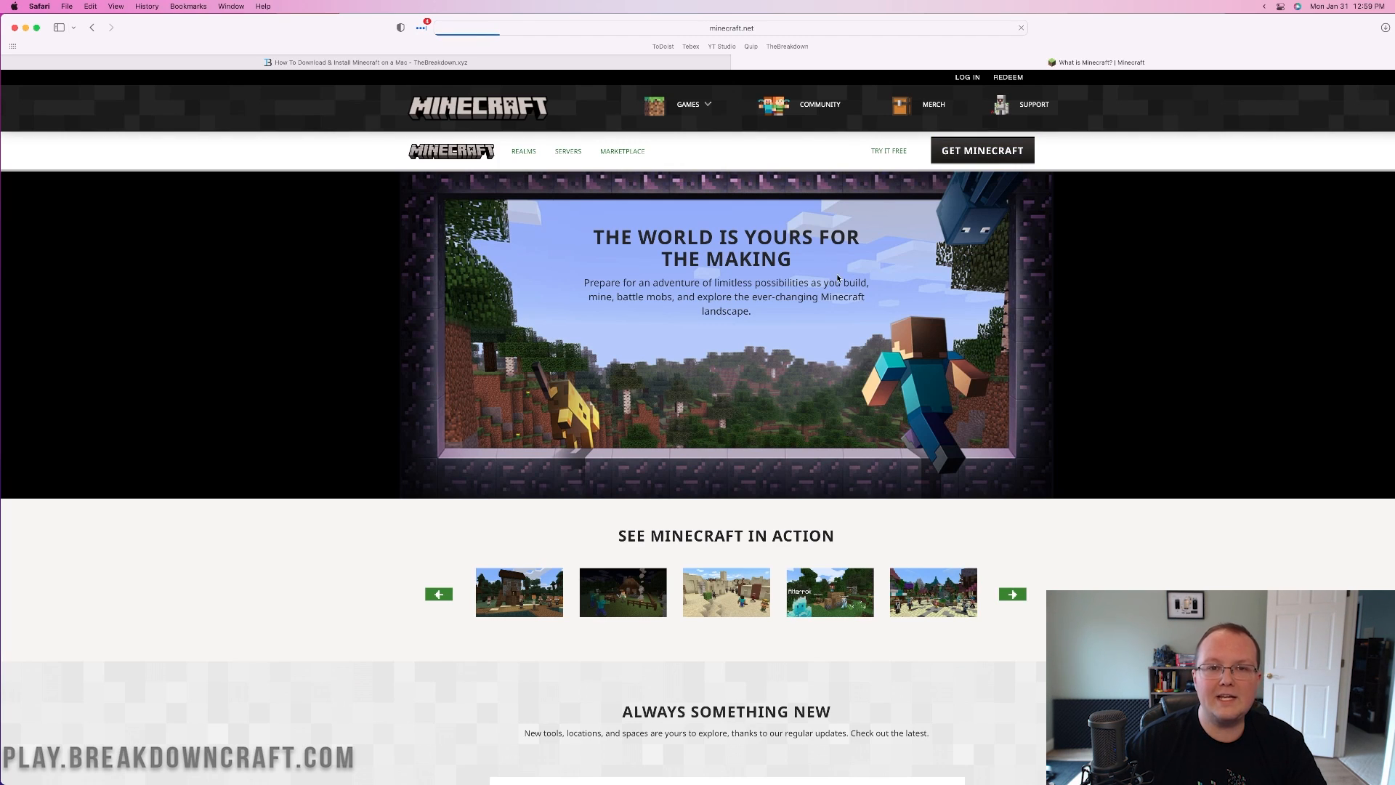
pyautogui.click(983, 150)
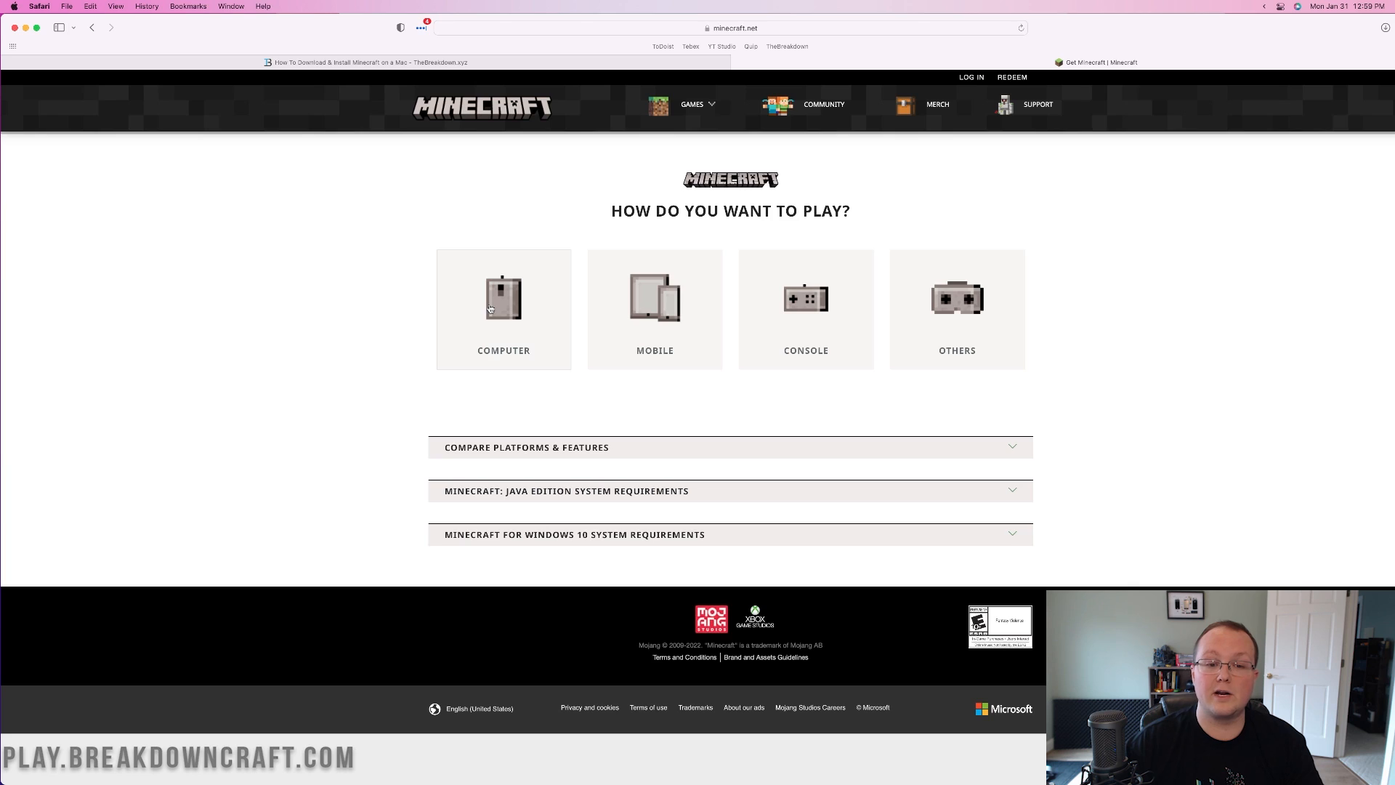
pyautogui.click(503, 308)
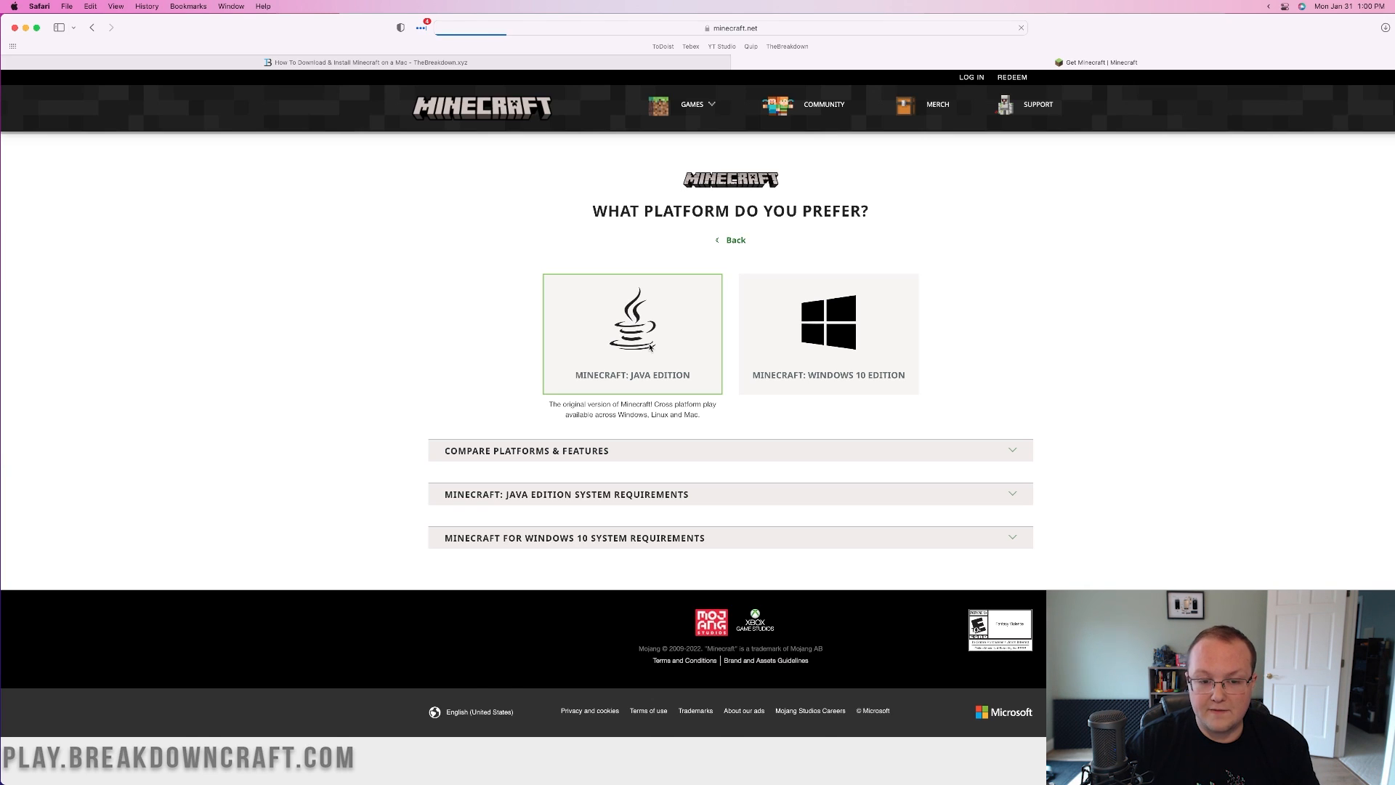
pyautogui.click(631, 333)
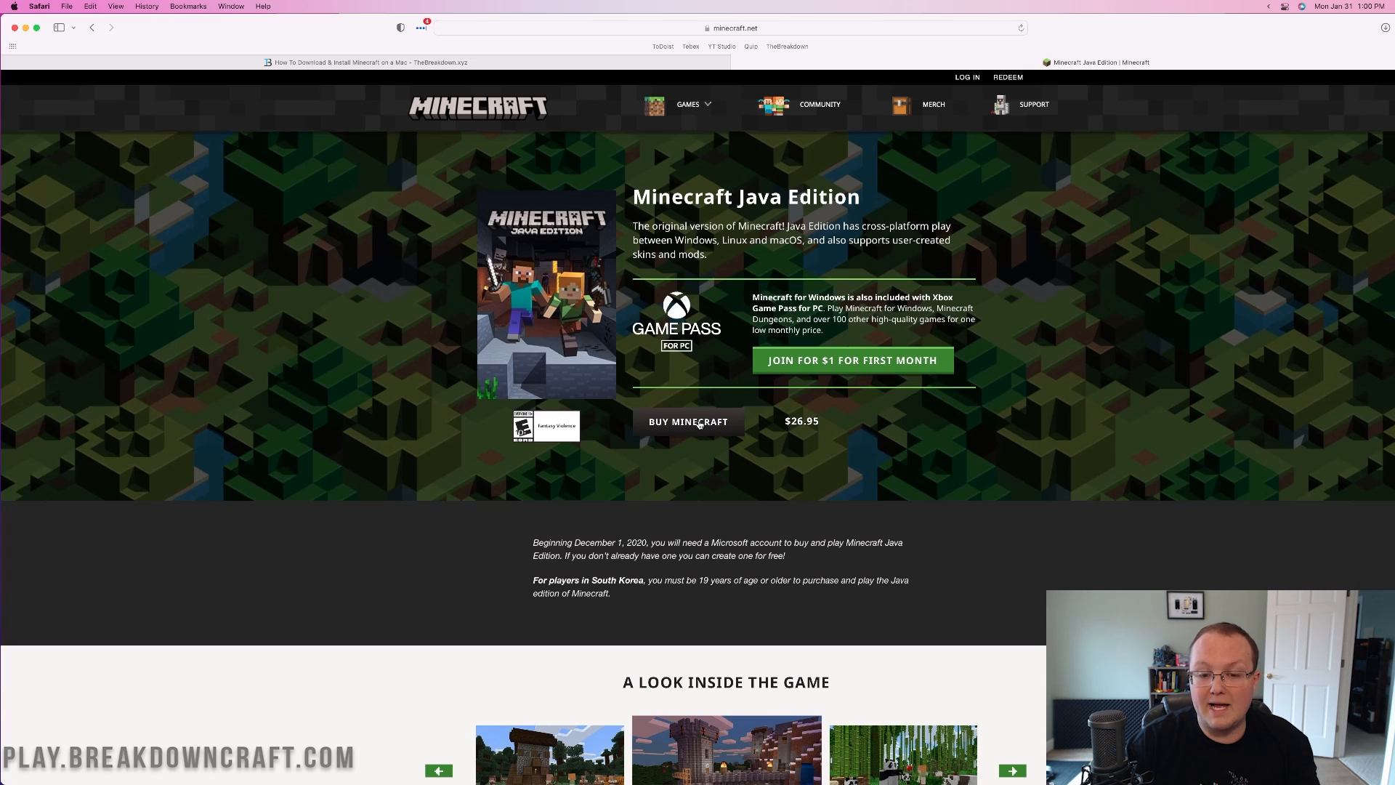
pyautogui.click(687, 420)
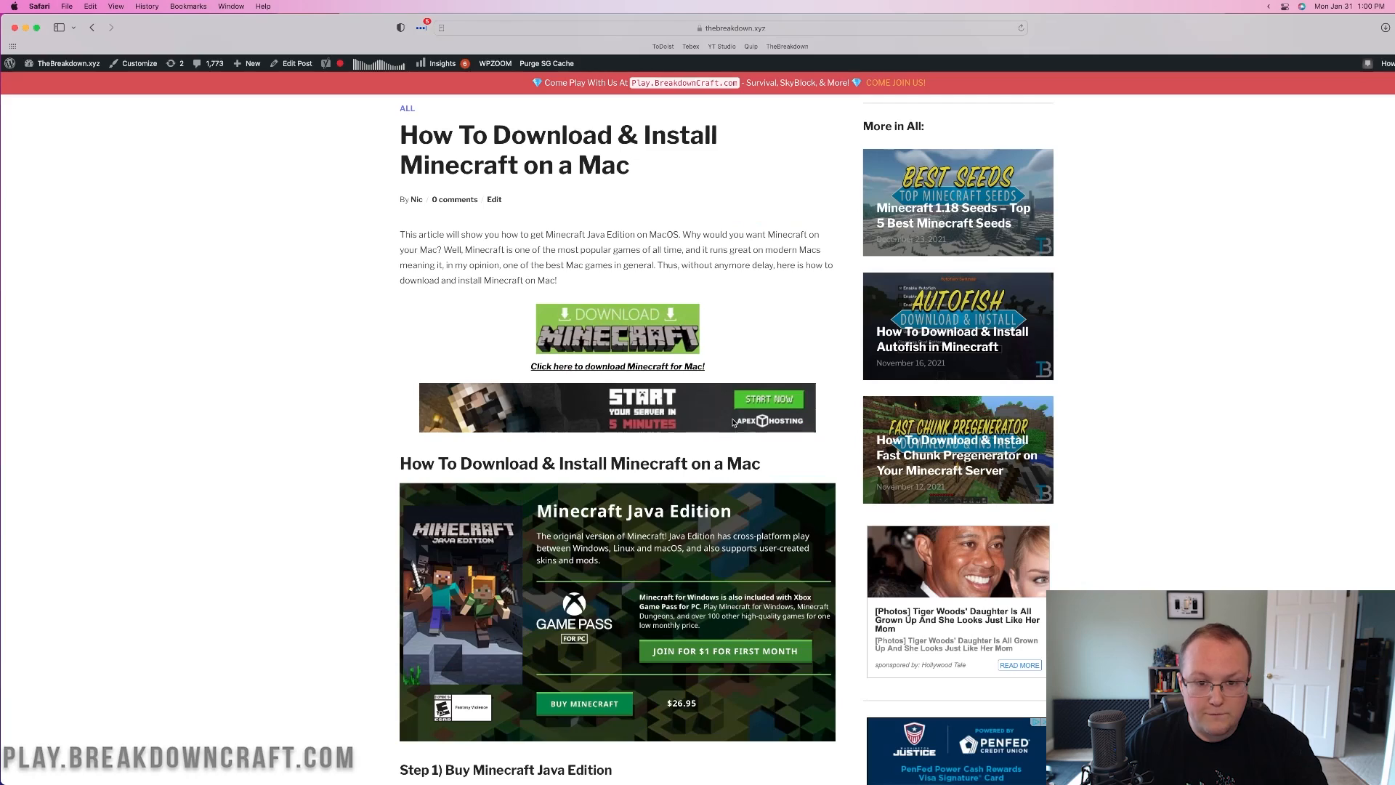
pyautogui.click(617, 365)
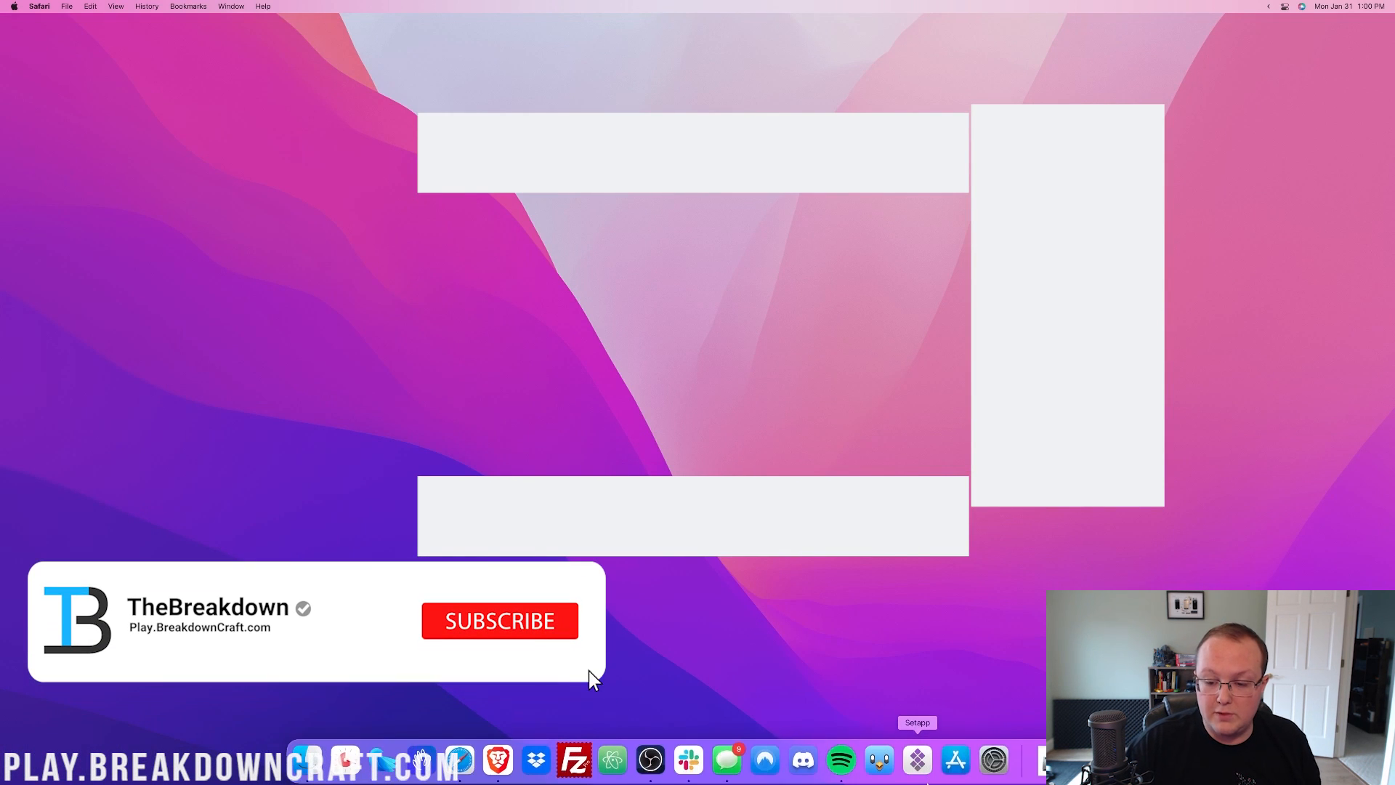
# Open Minecraft.dmg from the Downloads stack and close its install window
pyautogui.click(499, 619)
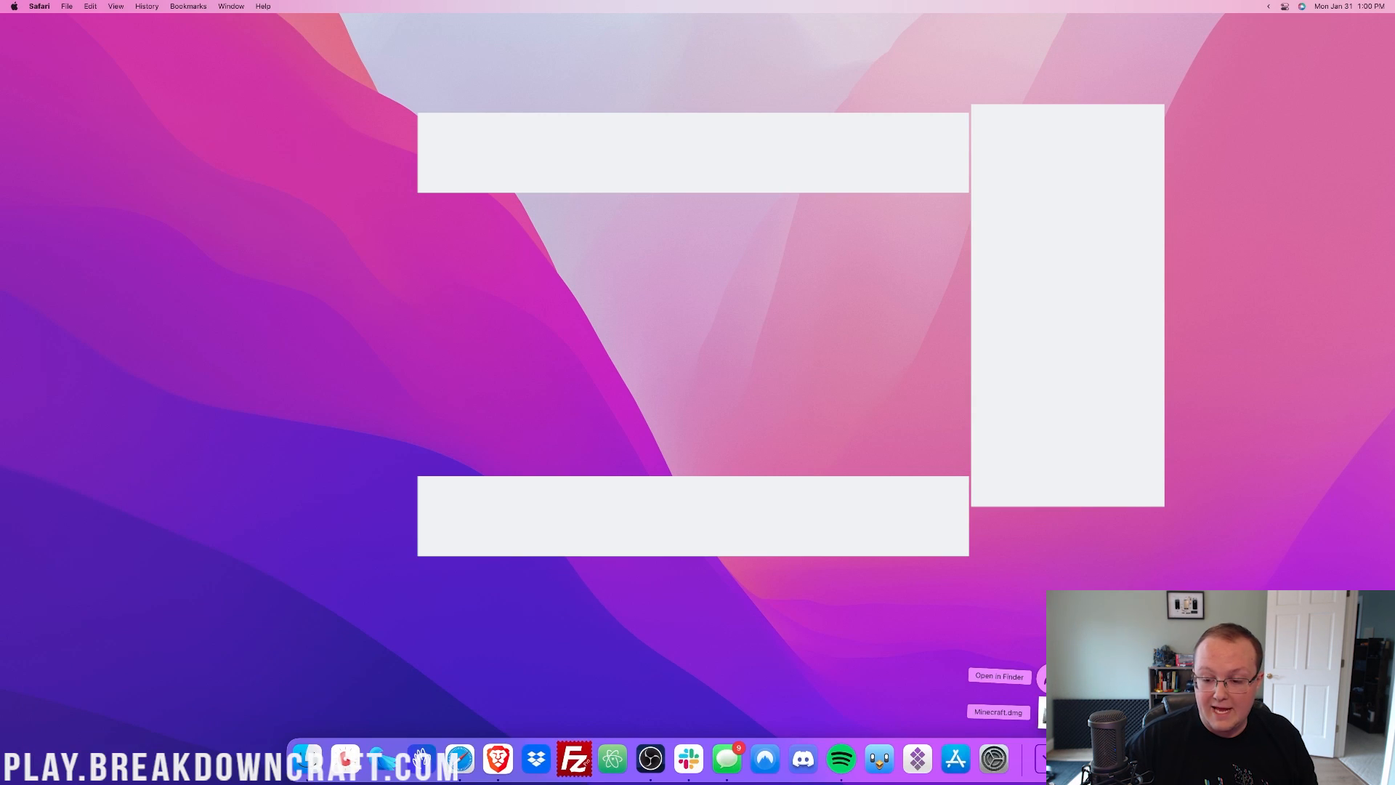
pyautogui.click(996, 675)
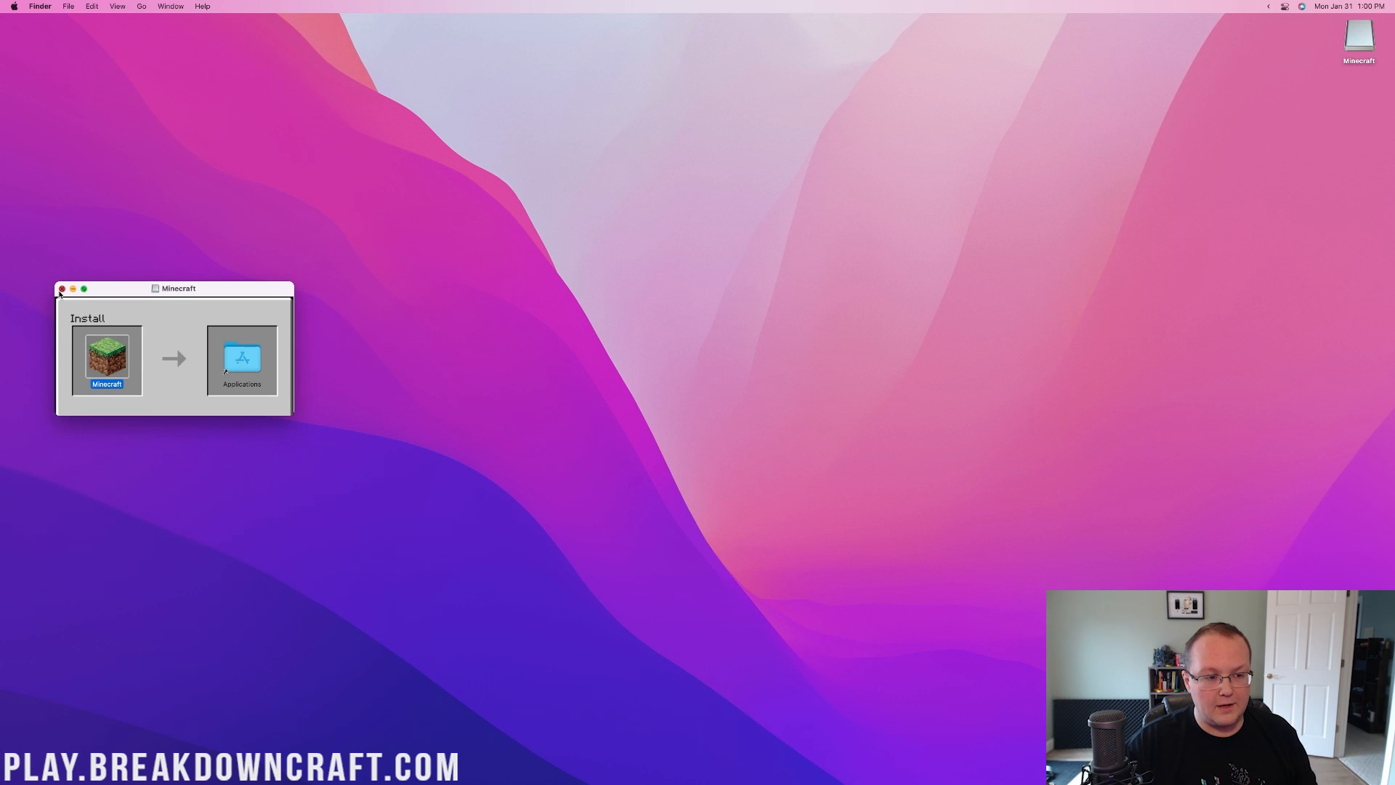
pyautogui.click(61, 289)
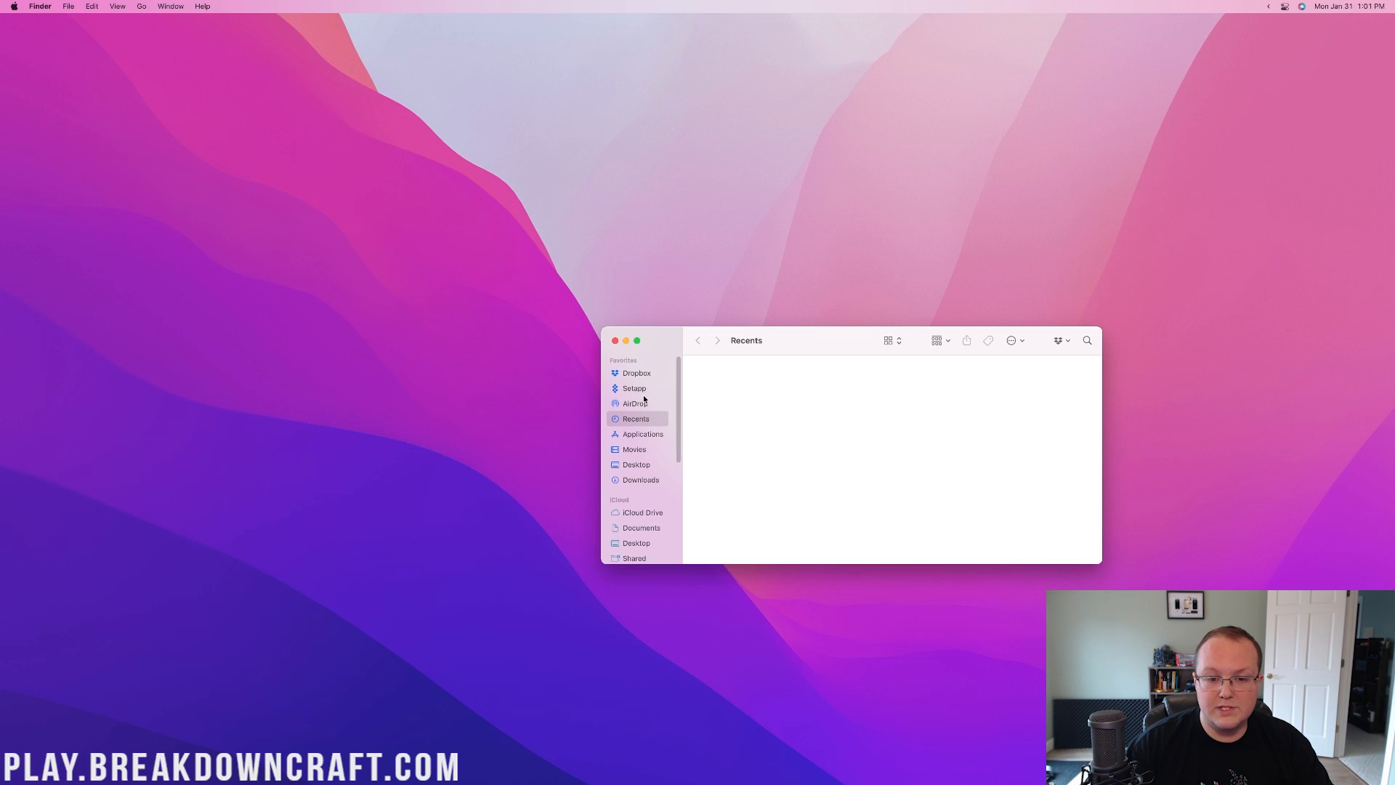
# Launch Minecraft from Applications and dismiss the unverified-software warning
pyautogui.click(642, 433)
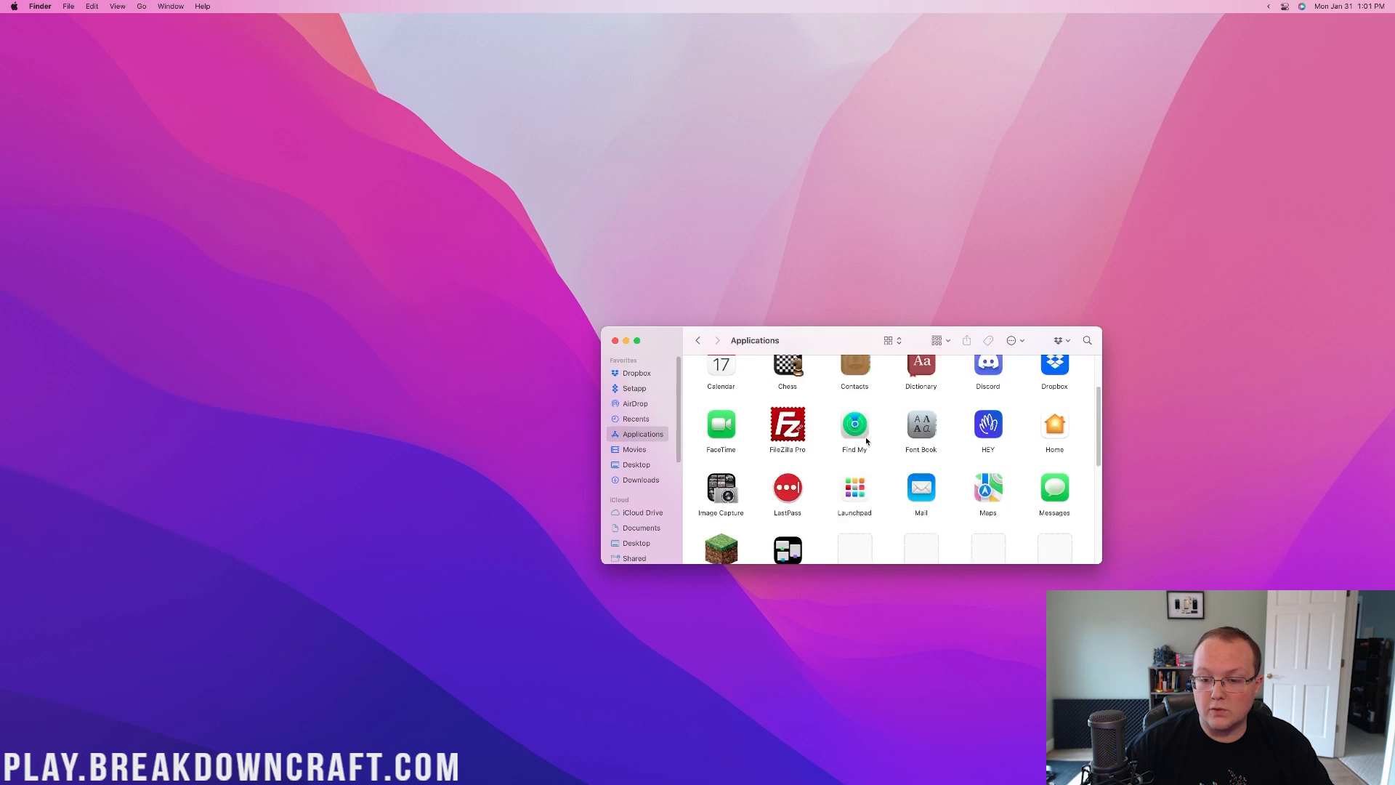
pyautogui.scroll(-3)
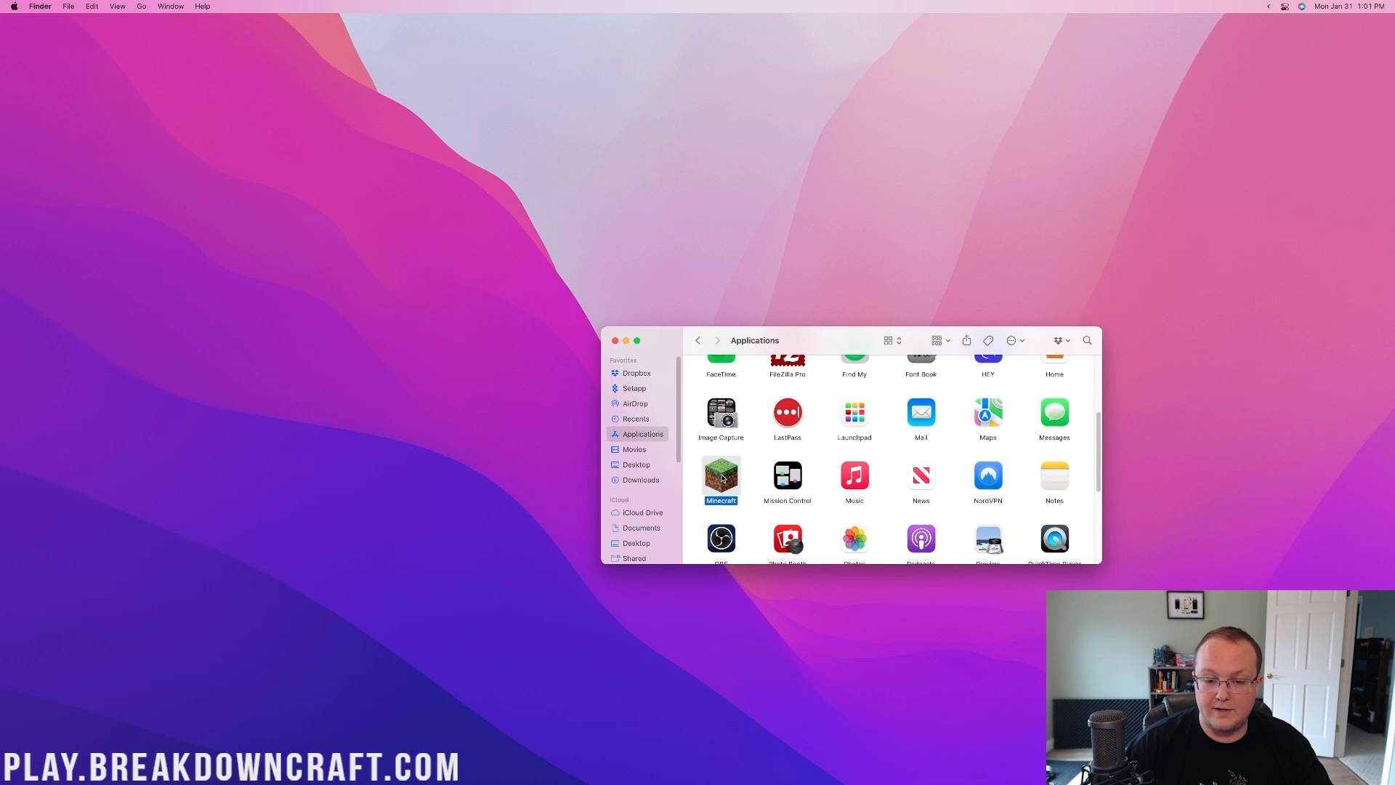
pyautogui.doubleClick(720, 478)
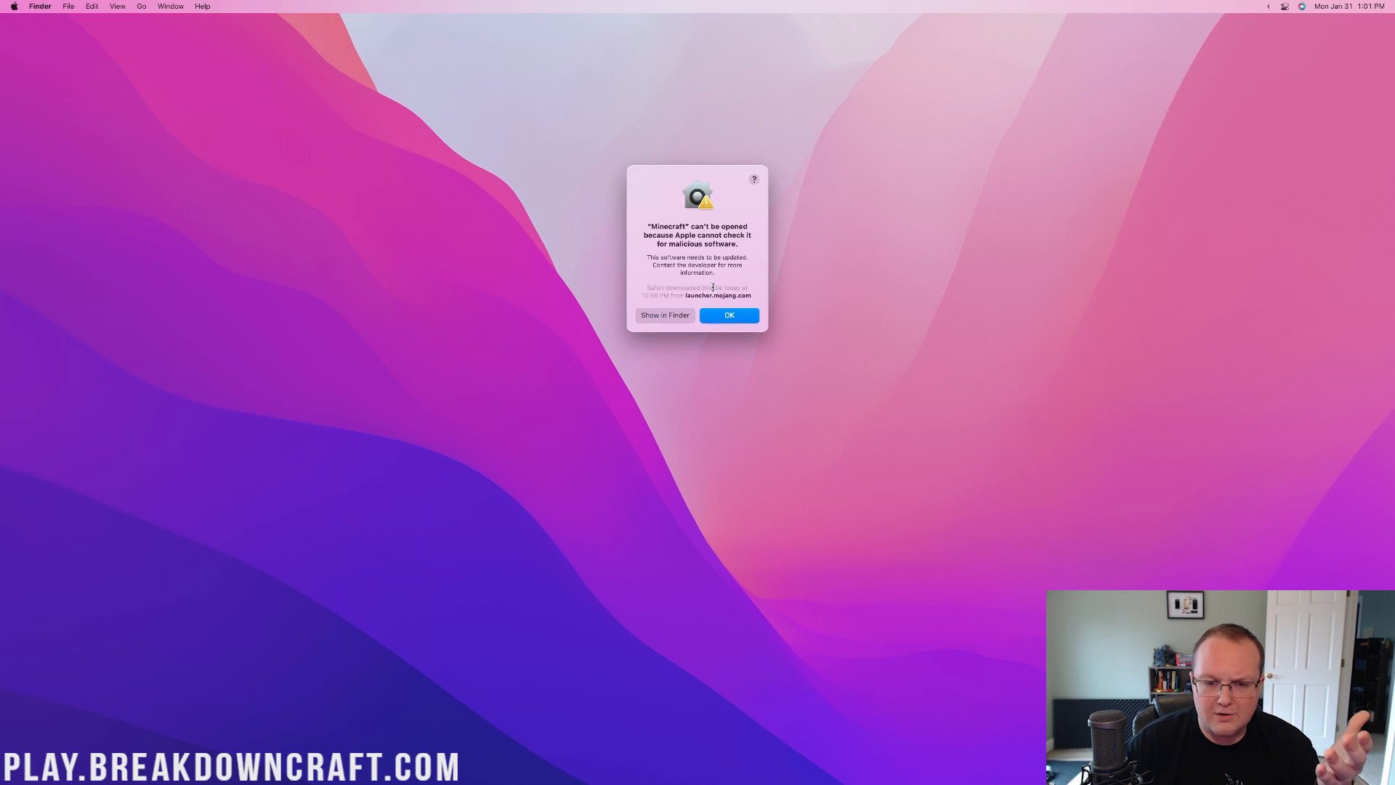
pyautogui.click(729, 315)
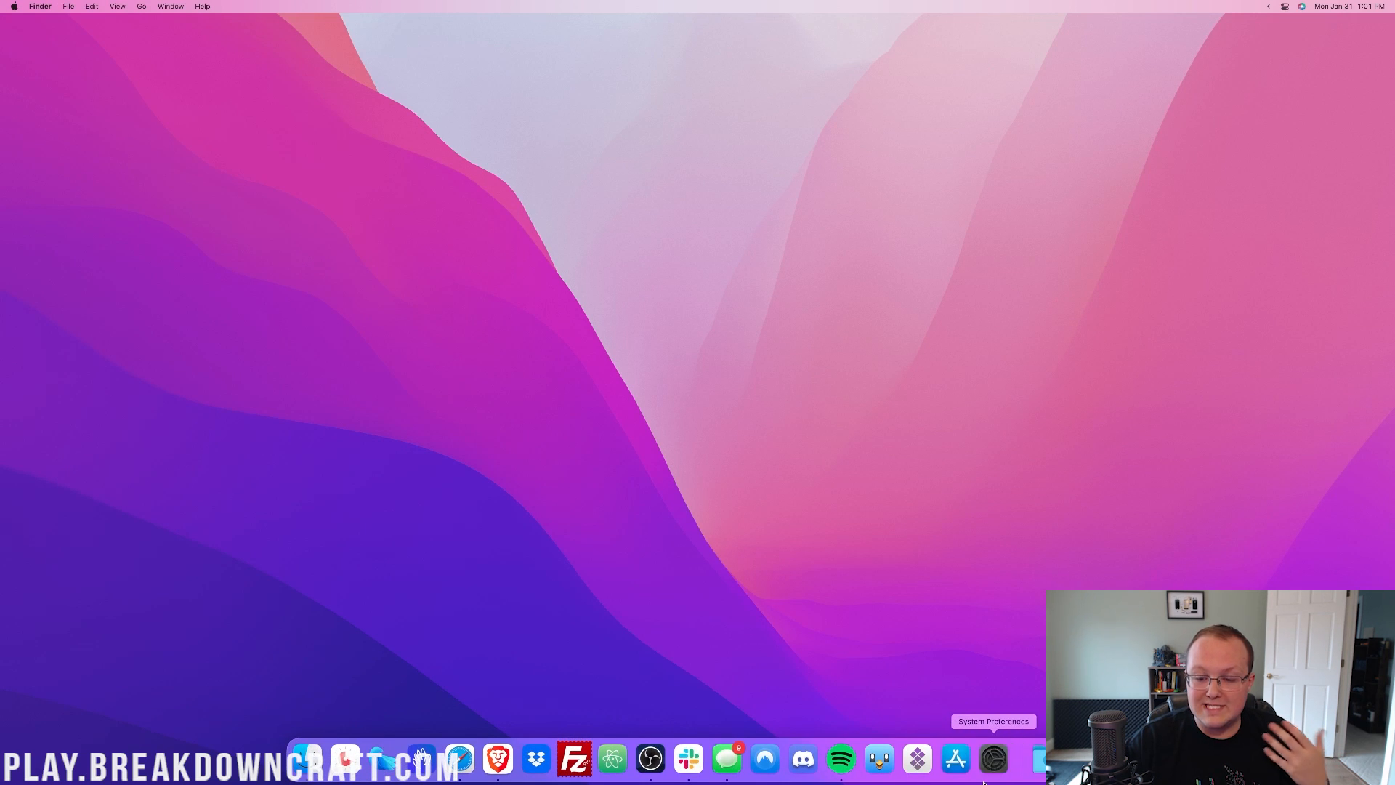
# Use Open Anyway in Security & Privacy and confirm opening Minecraft
pyautogui.click(993, 758)
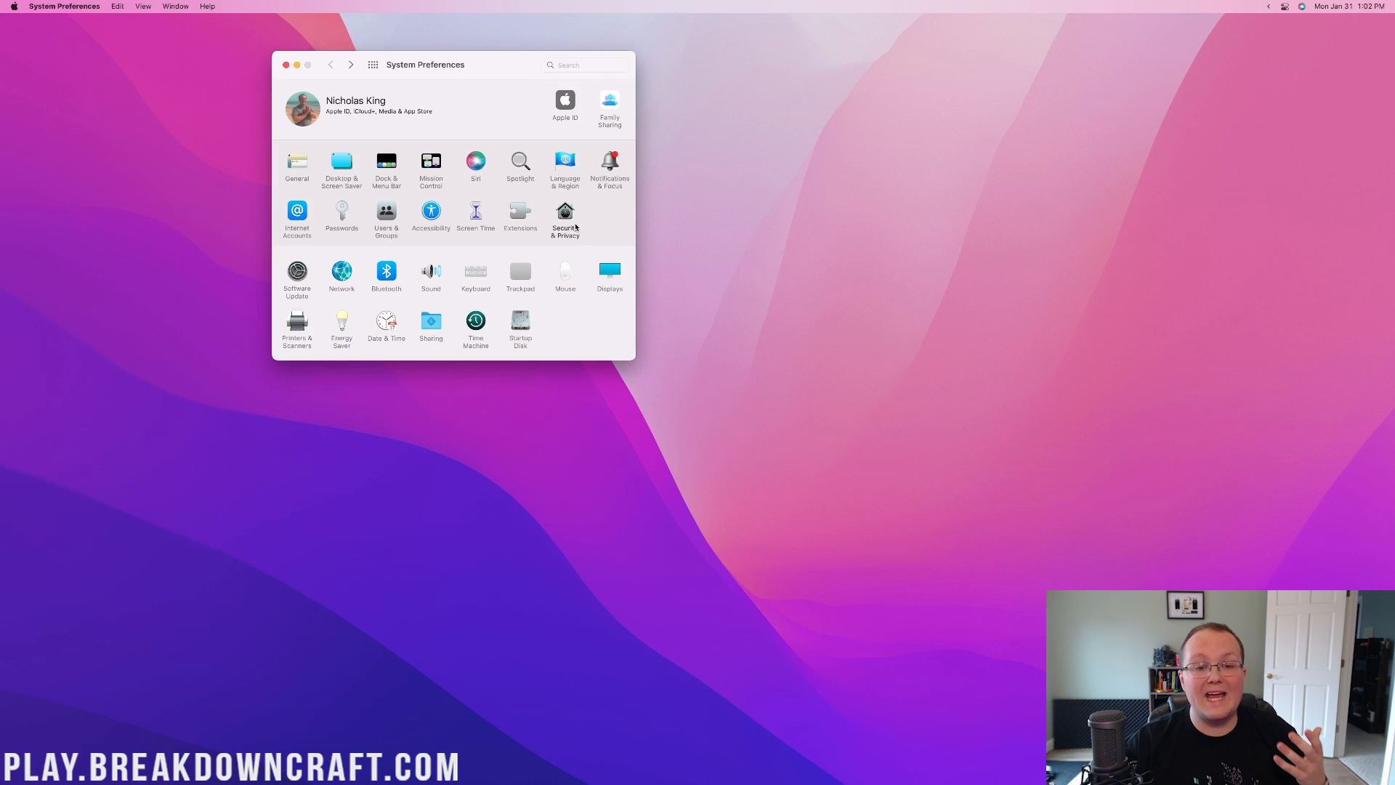
pyautogui.click(565, 214)
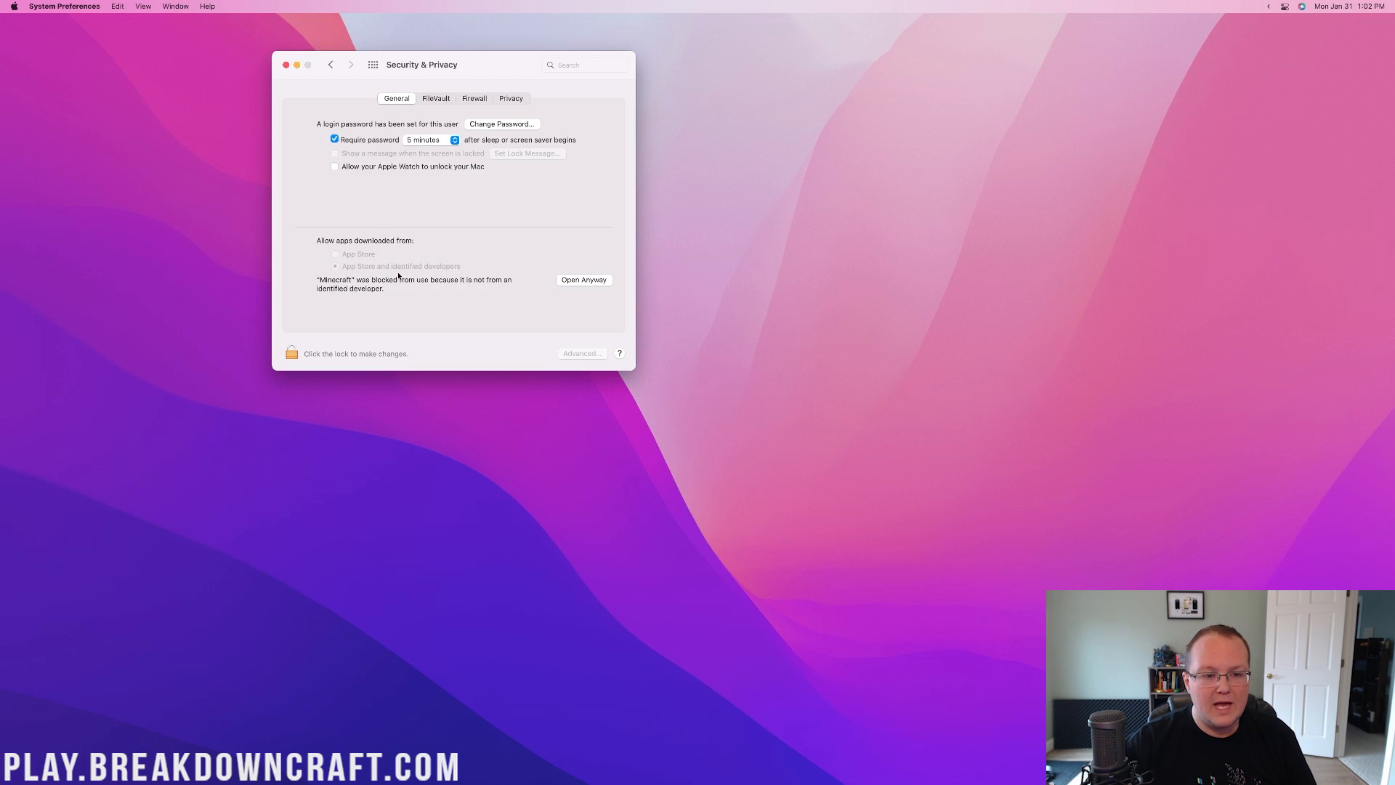
pyautogui.moveTo(454, 285)
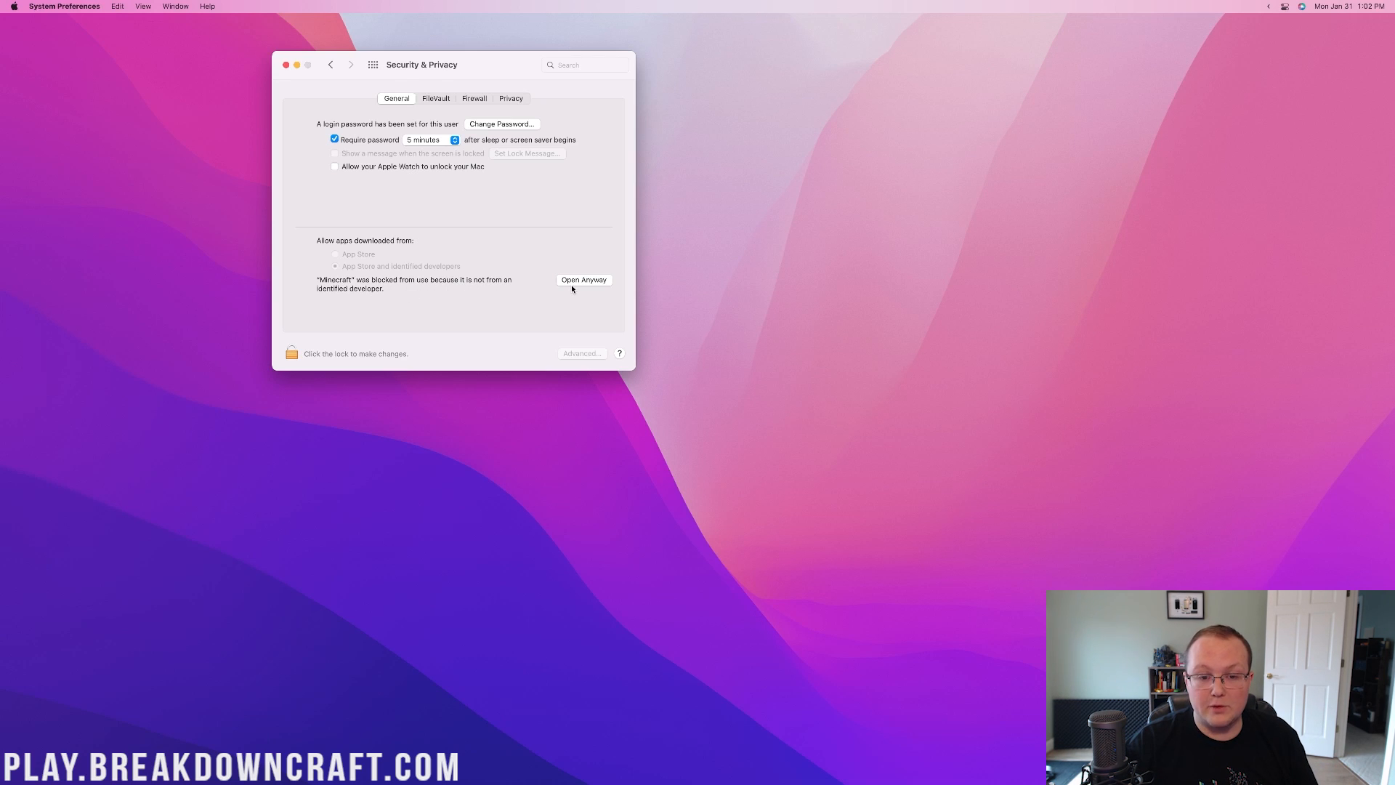
pyautogui.click(583, 279)
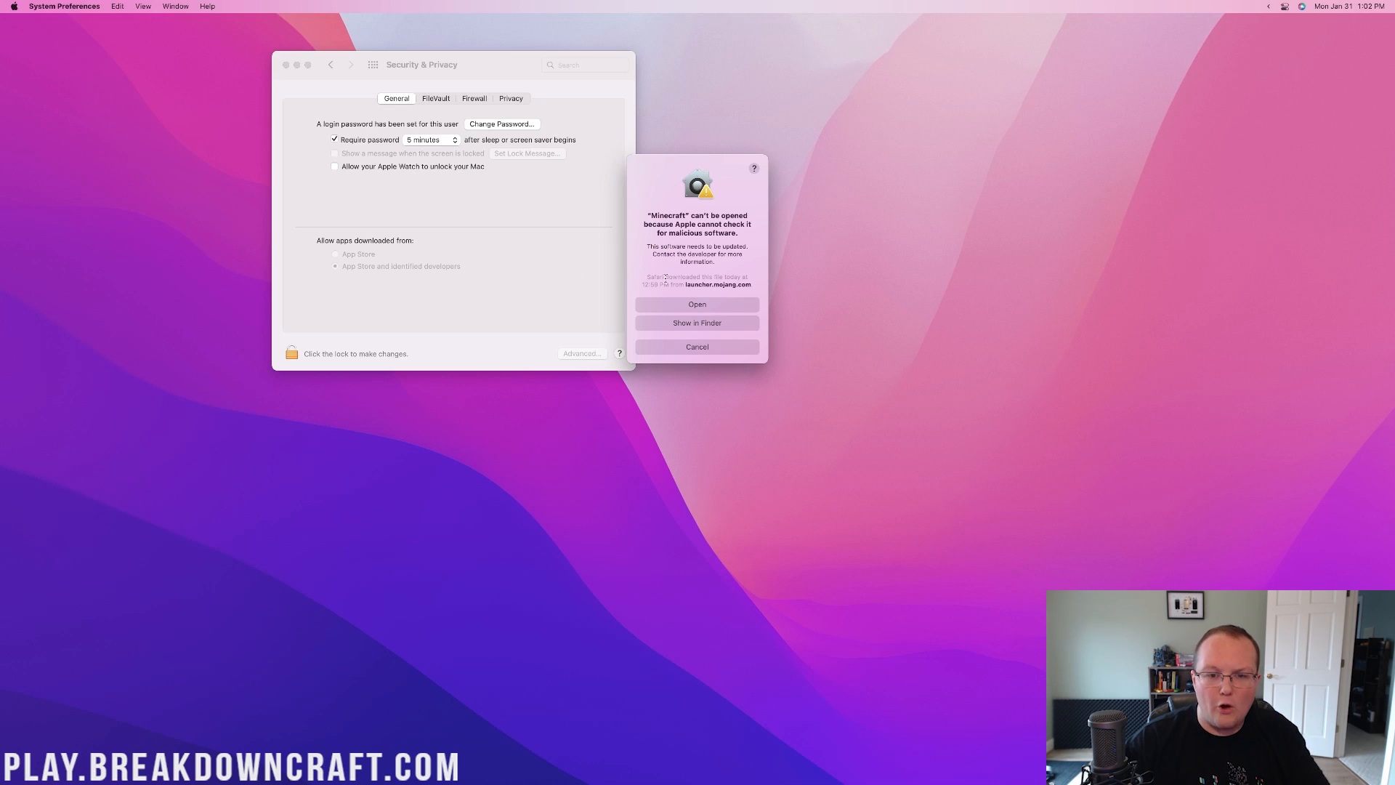
pyautogui.click(697, 345)
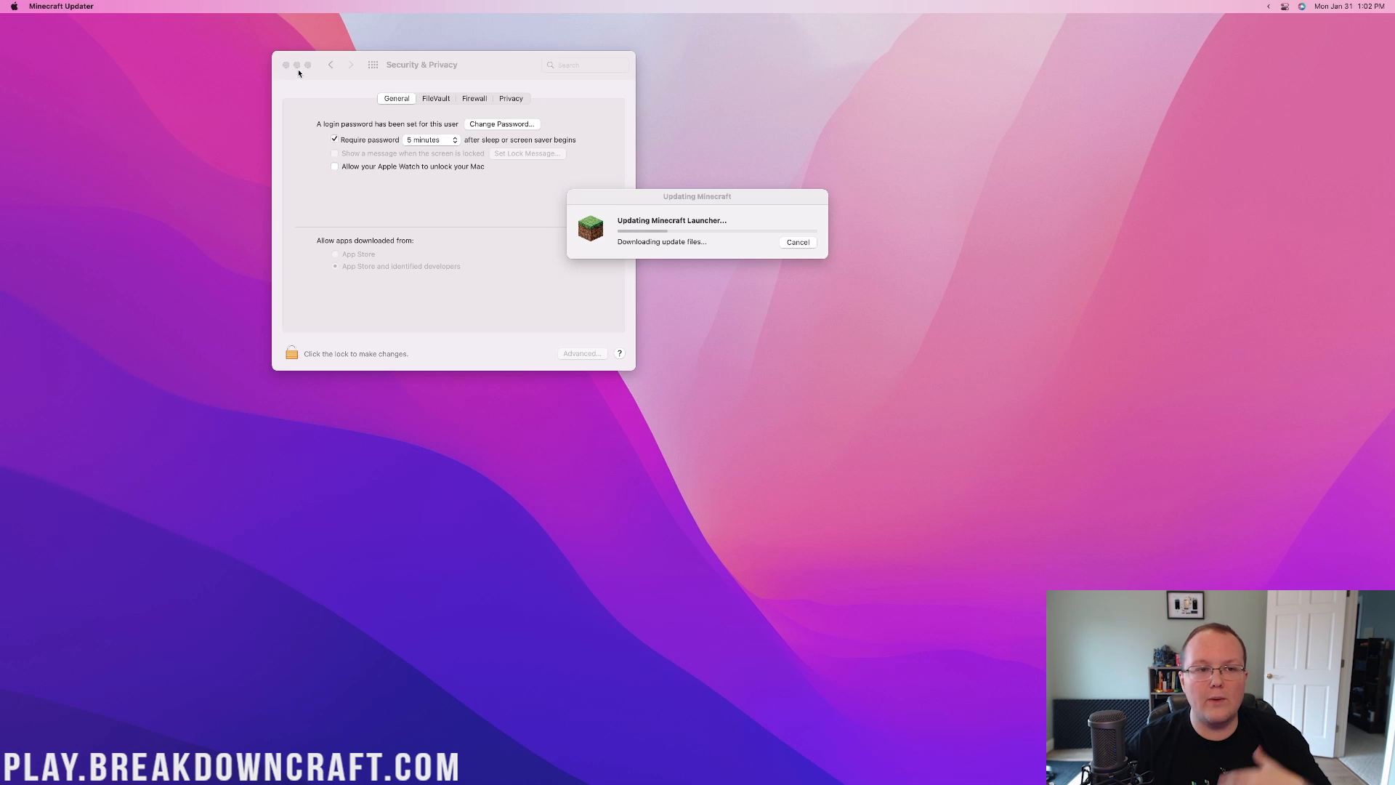
# Close System Preferences and sign in to the launcher with a Microsoft account
pyautogui.click(285, 64)
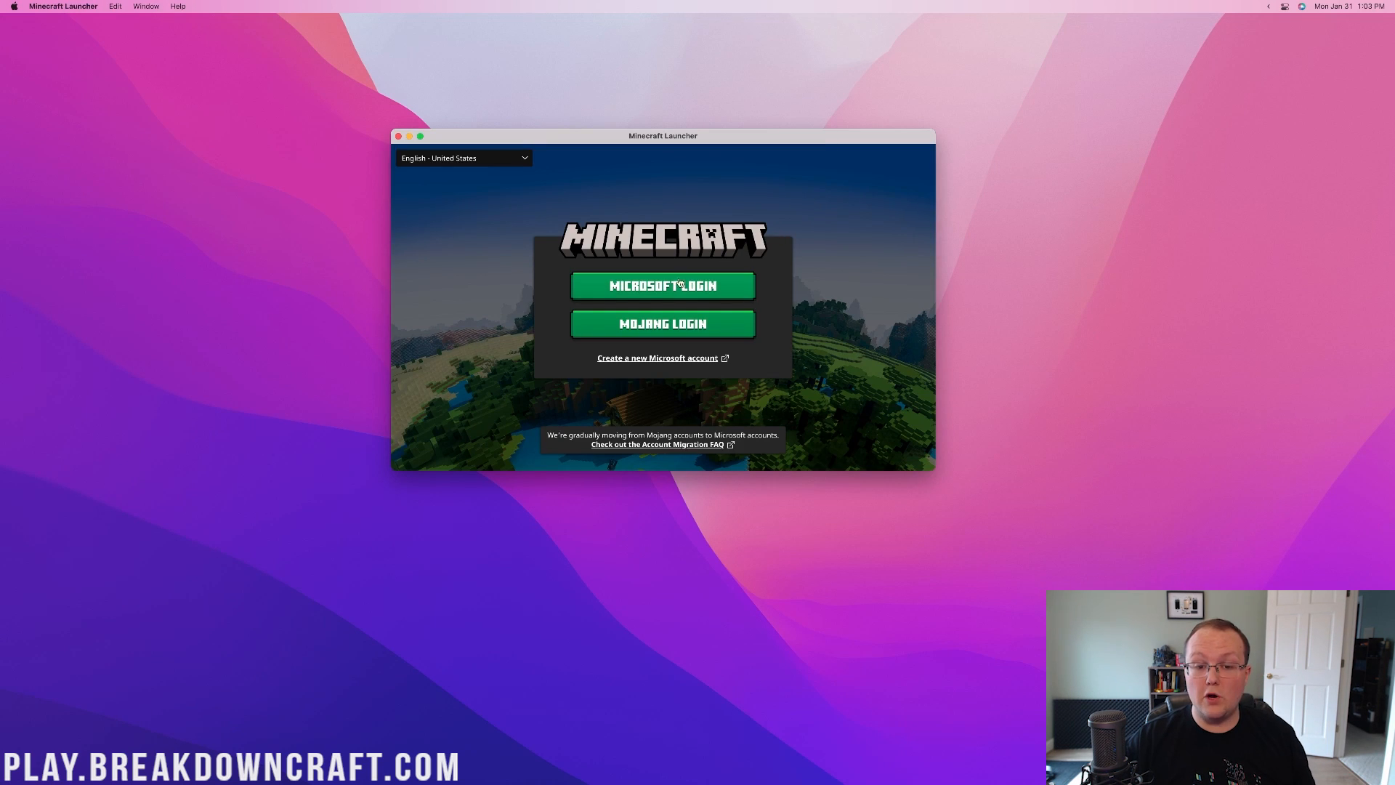
pyautogui.click(663, 286)
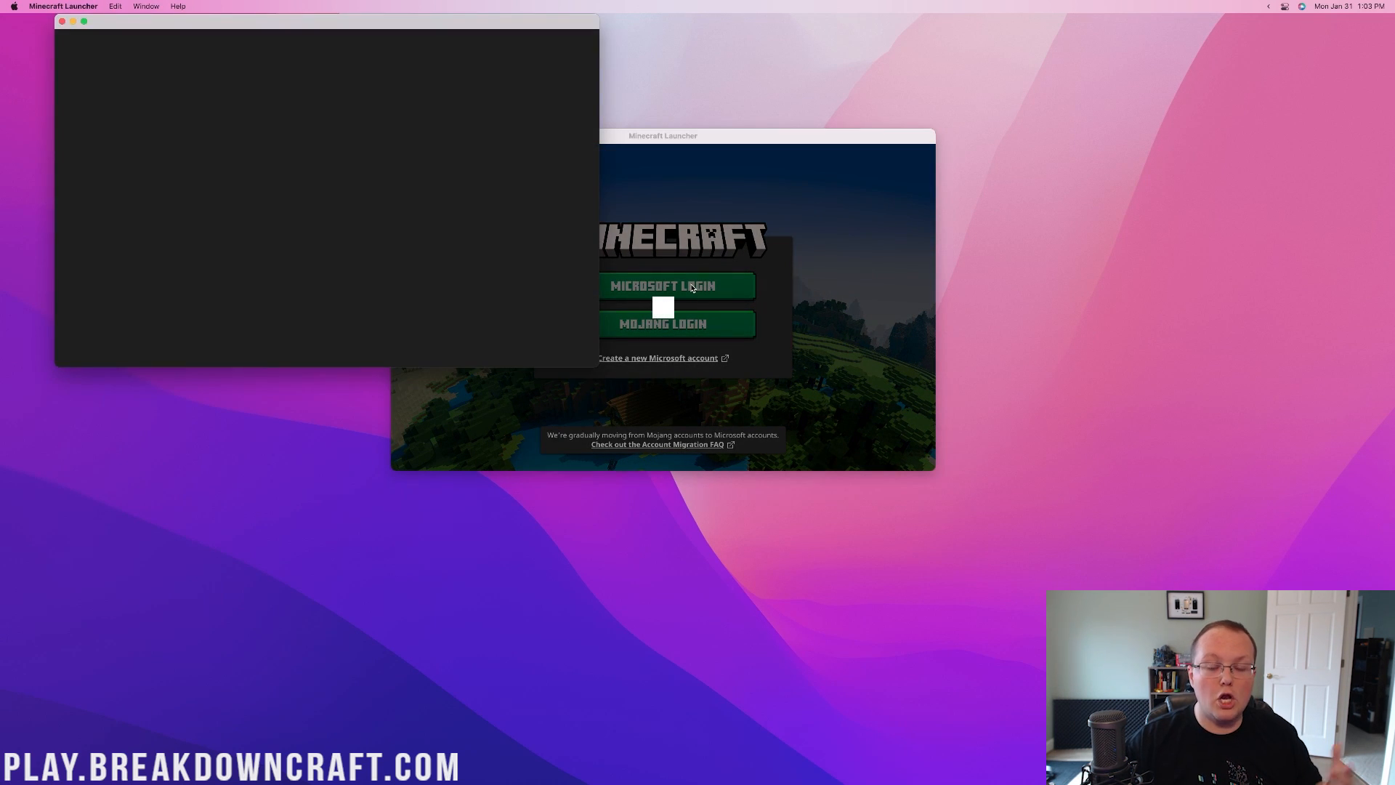
pyautogui.click(662, 286)
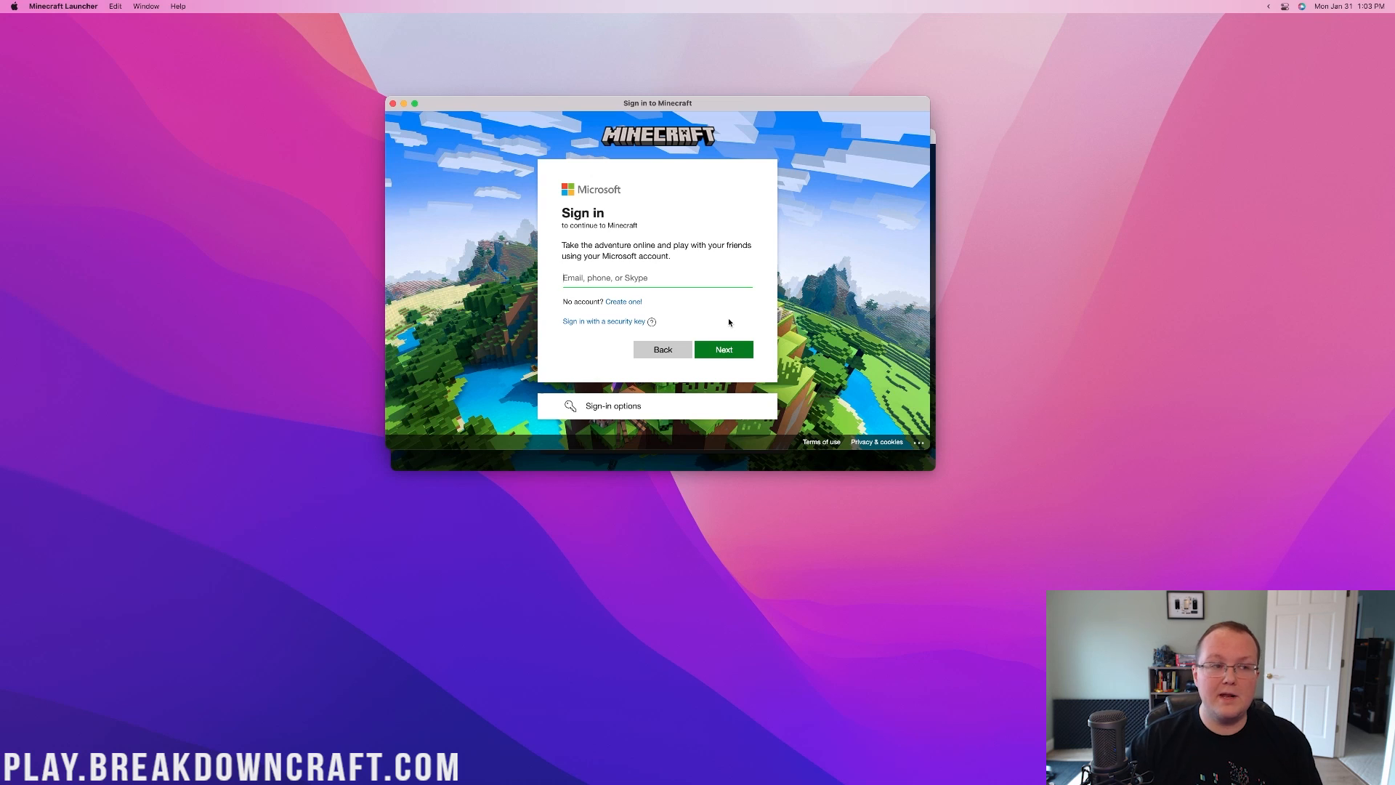
pyautogui.click(662, 349)
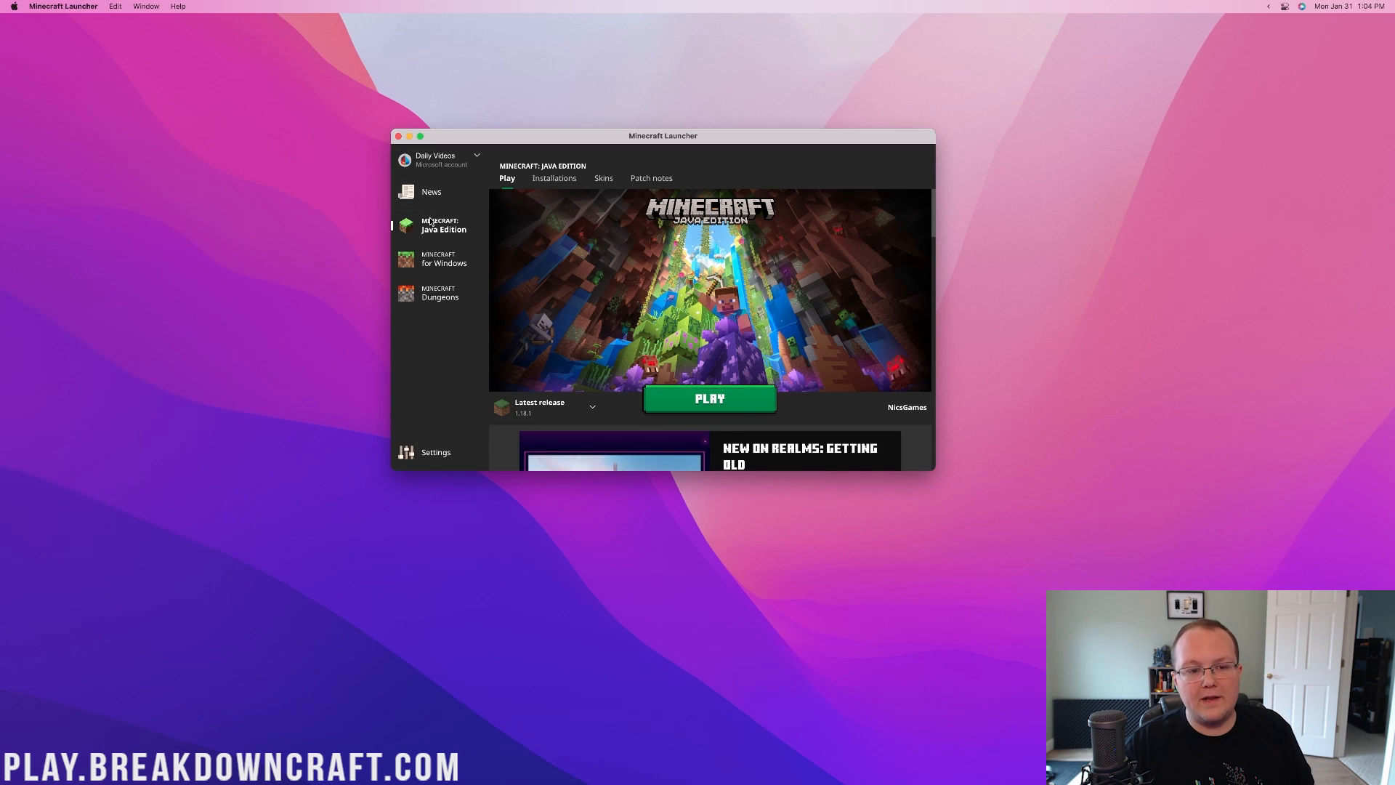
pyautogui.moveTo(463, 242)
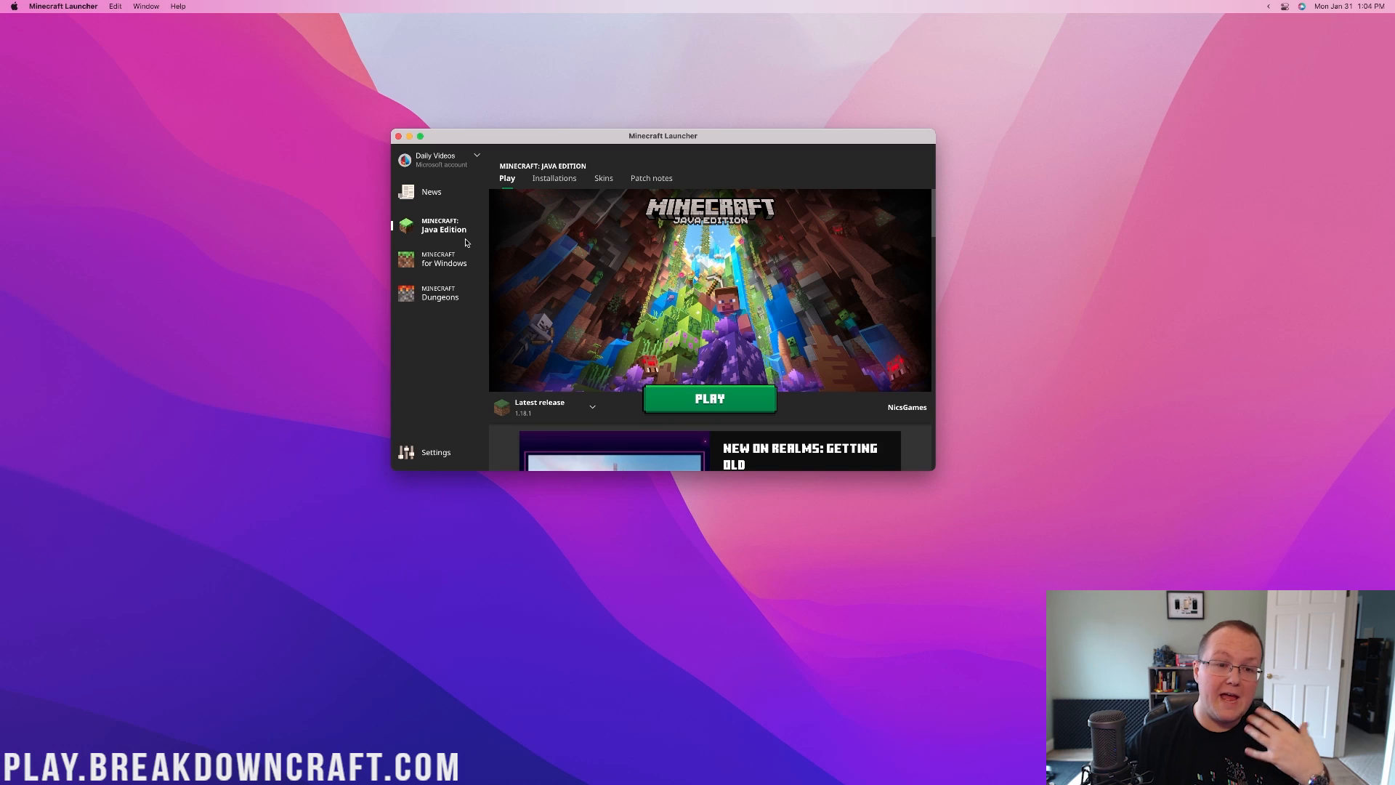
pyautogui.moveTo(506, 242)
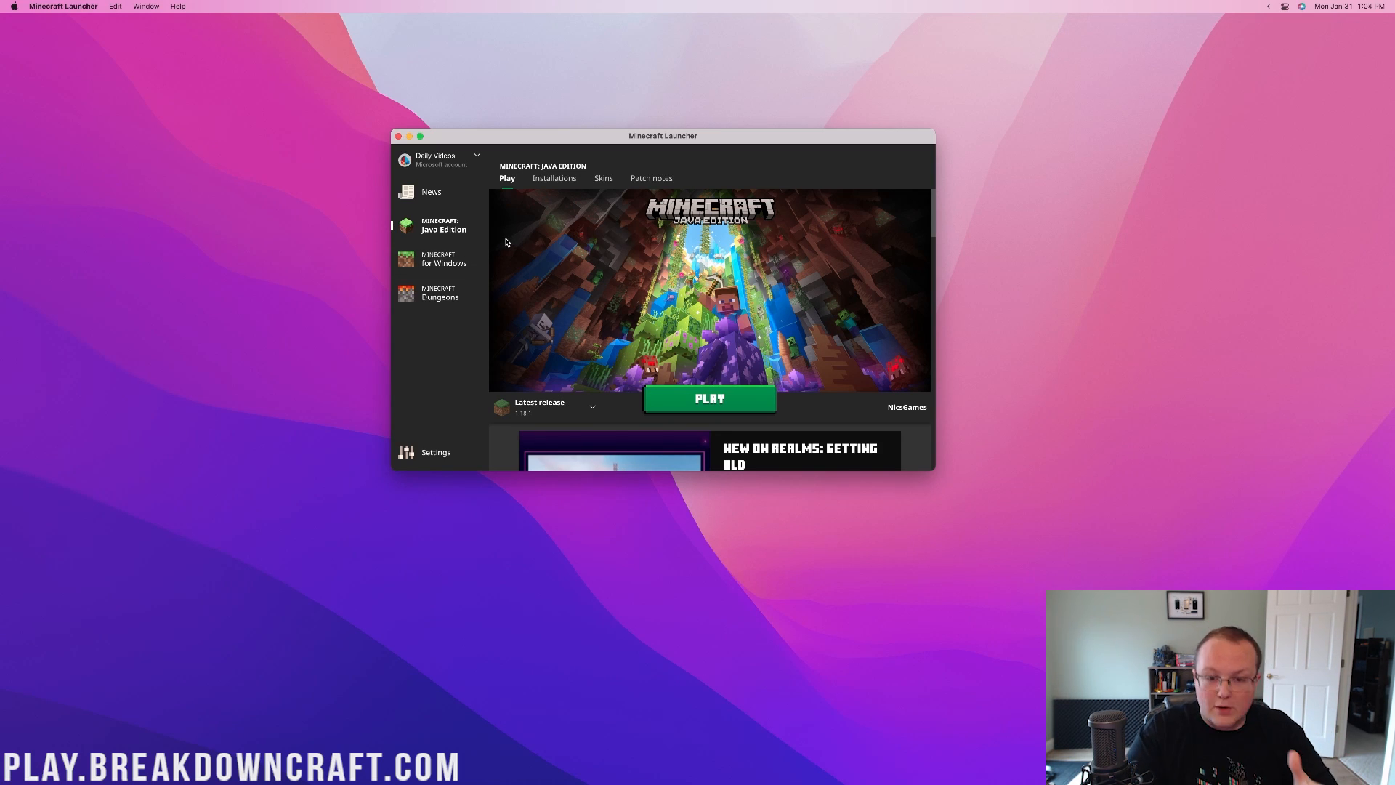
# Press Play to launch the latest Java Edition release
pyautogui.click(709, 399)
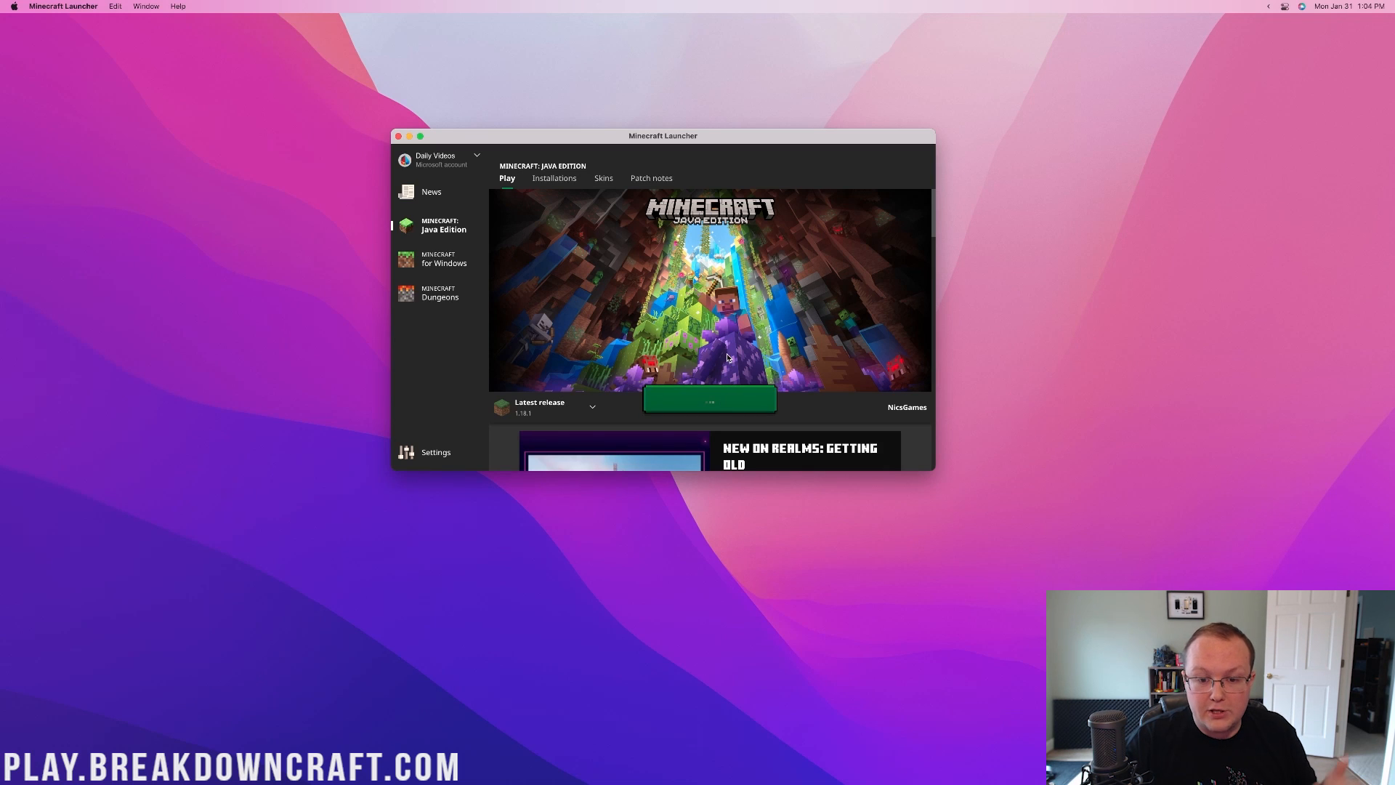
pyautogui.click(709, 399)
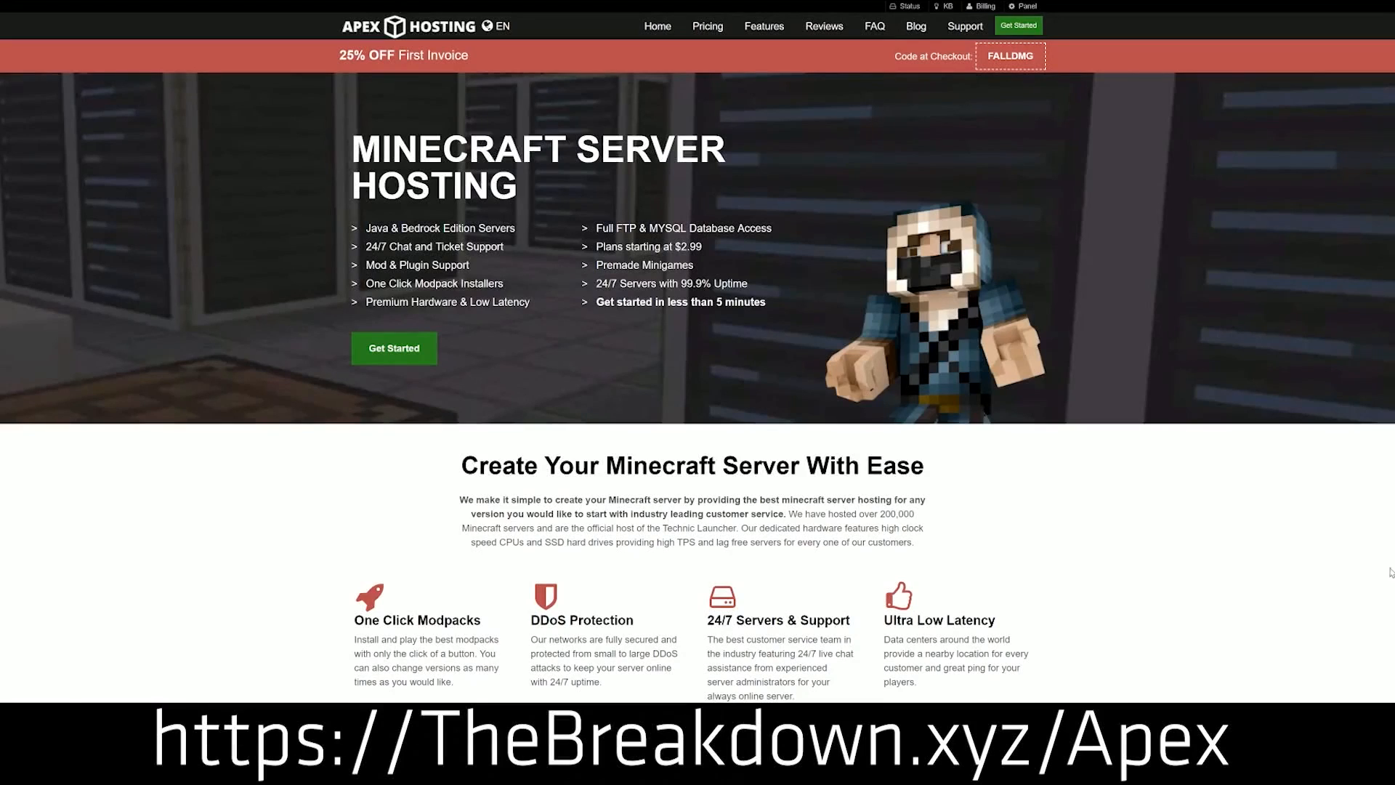
pyautogui.moveTo(723, 365)
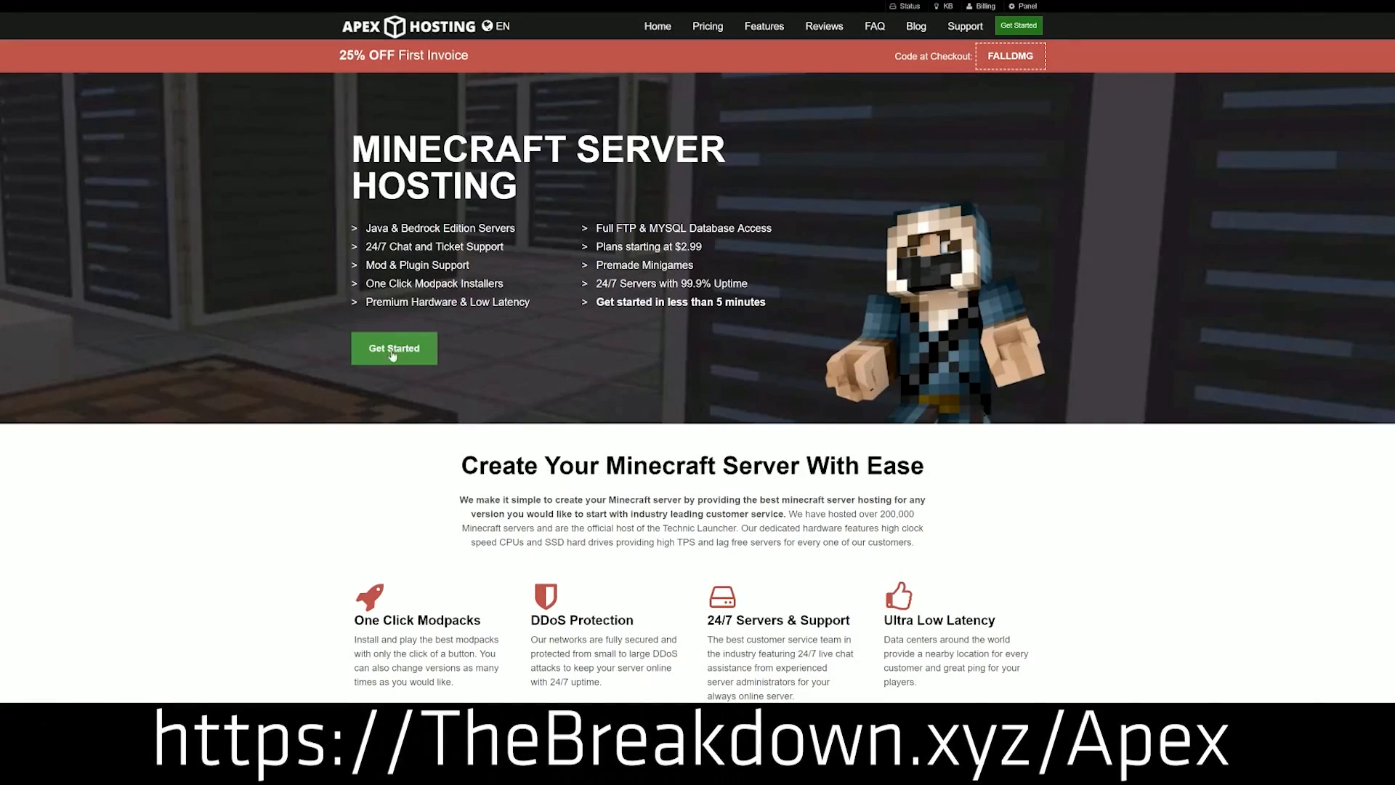
pyautogui.scroll(-3)
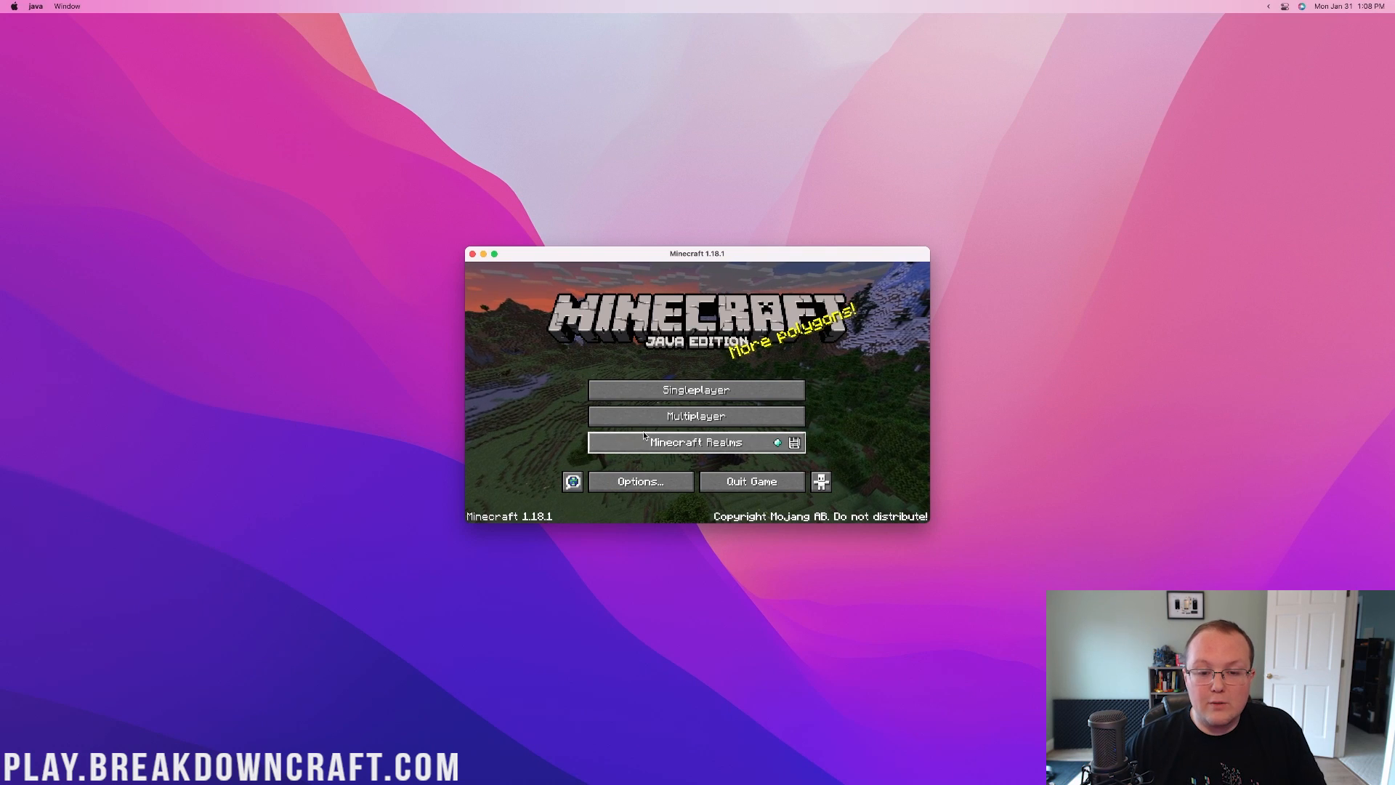
# Join the Play.Breakdown server through Multiplayer's direct connection
pyautogui.click(696, 415)
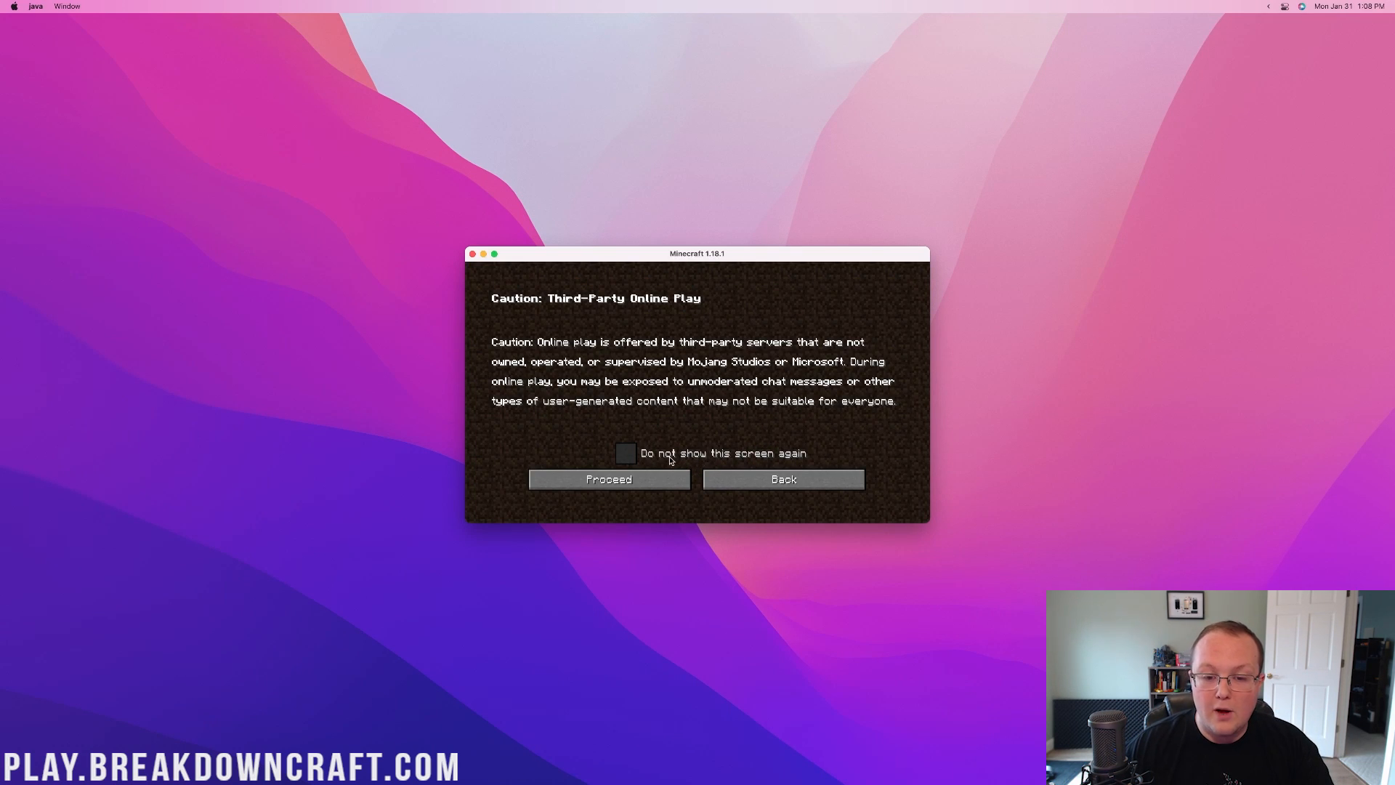
pyautogui.click(608, 479)
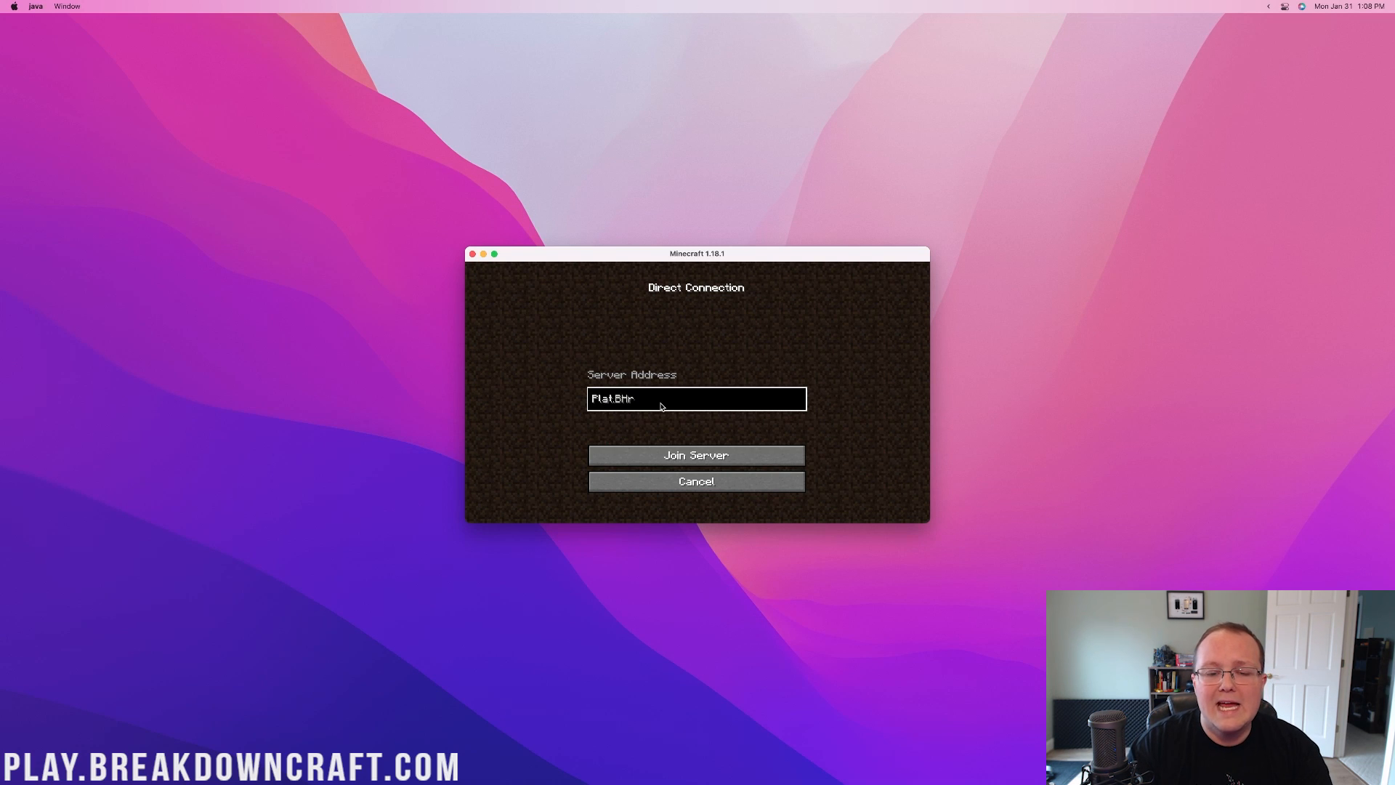
pyautogui.write('Play.Breakdown')
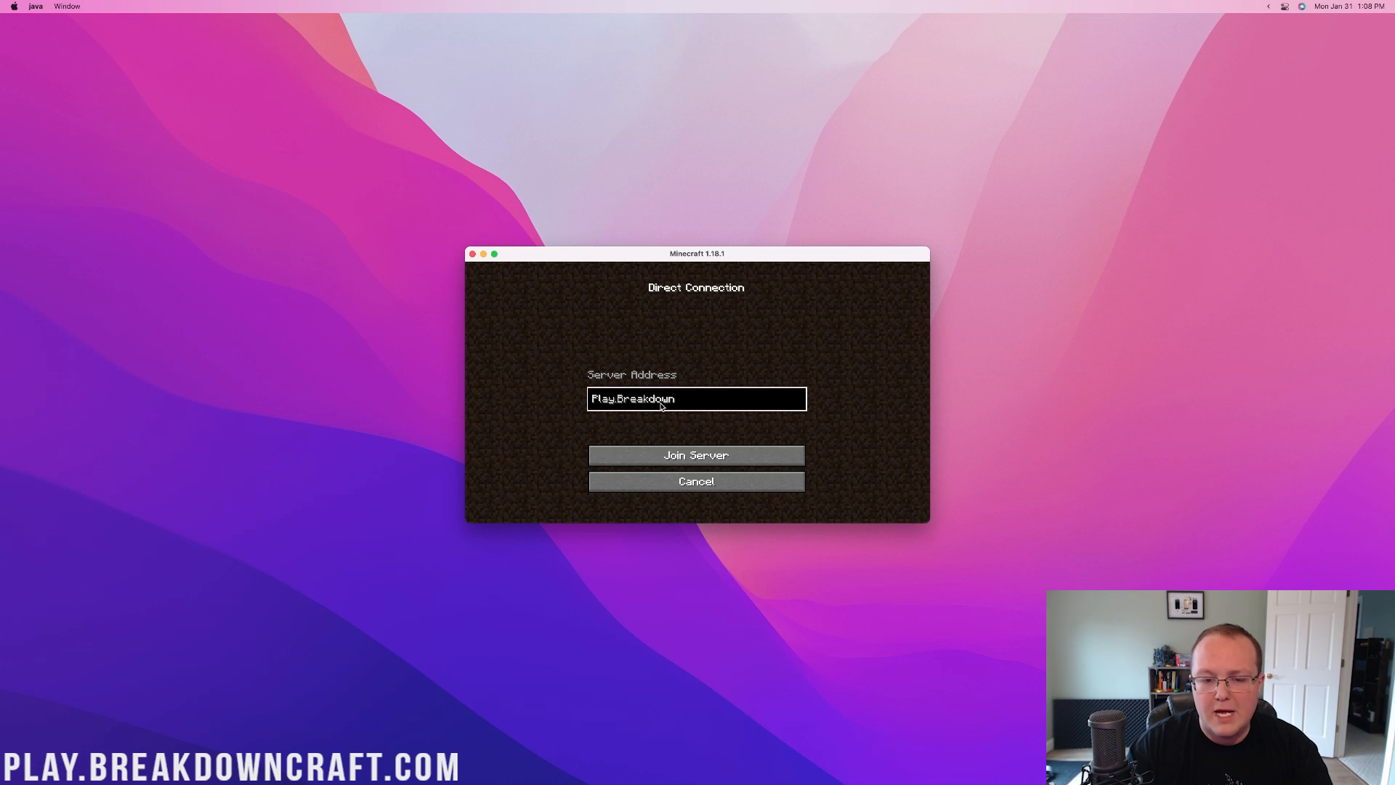
pyautogui.click(696, 455)
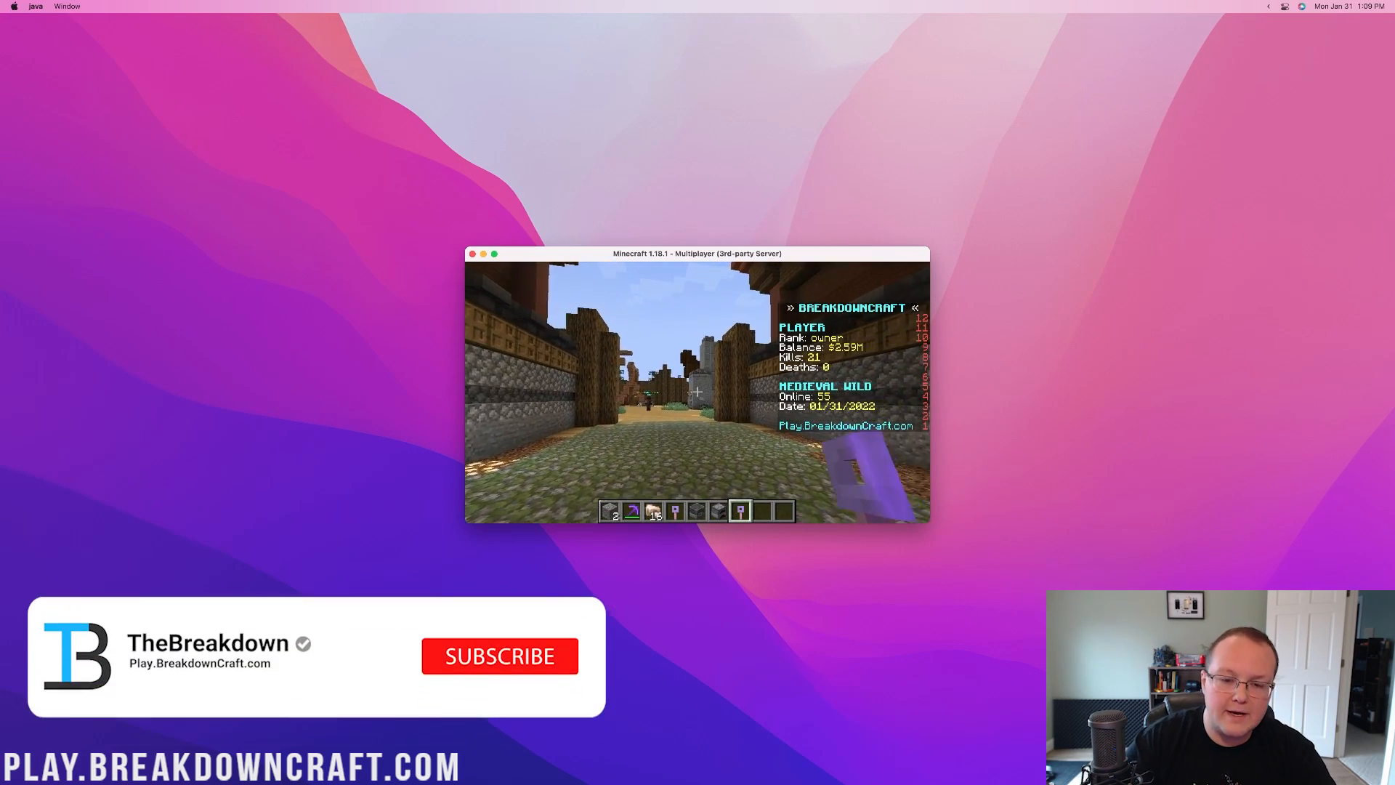
pyautogui.click(499, 655)
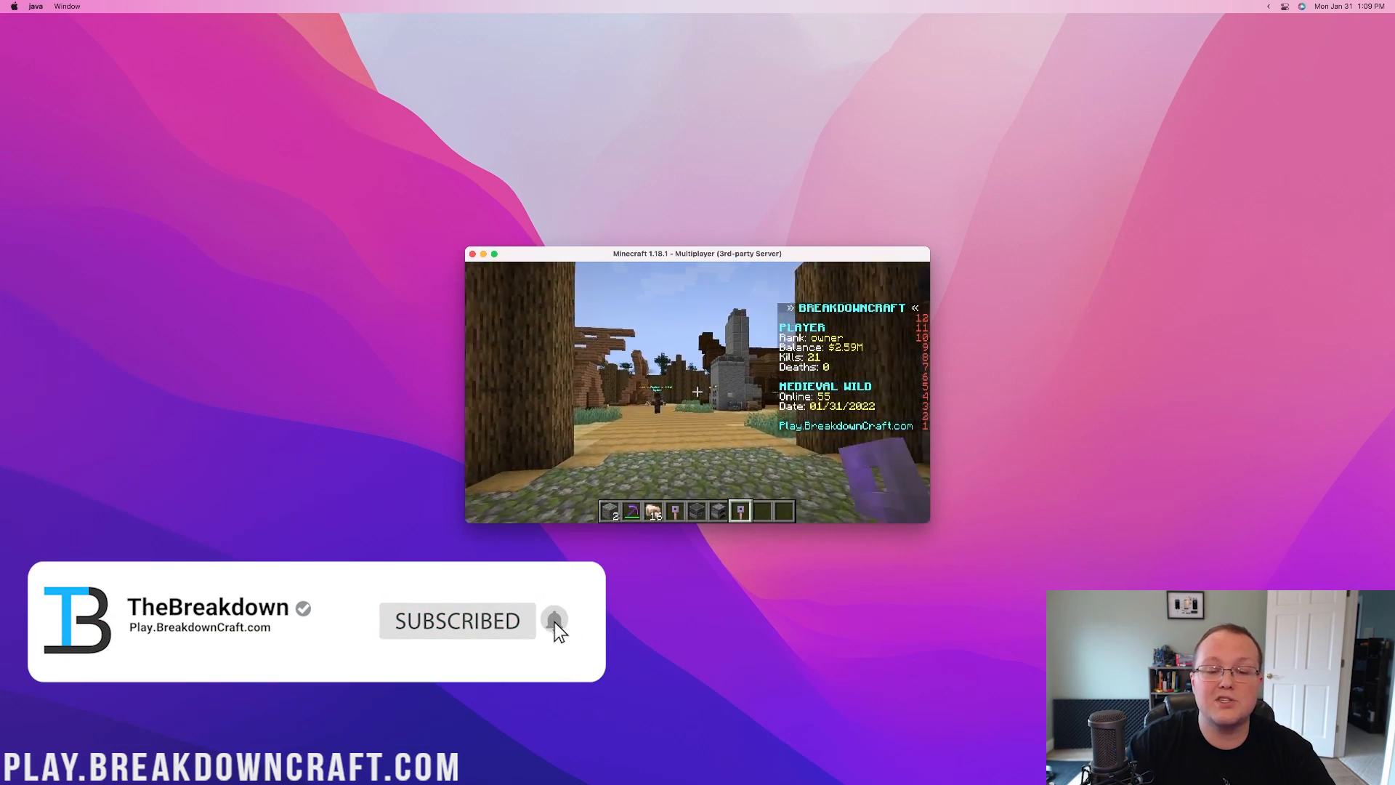